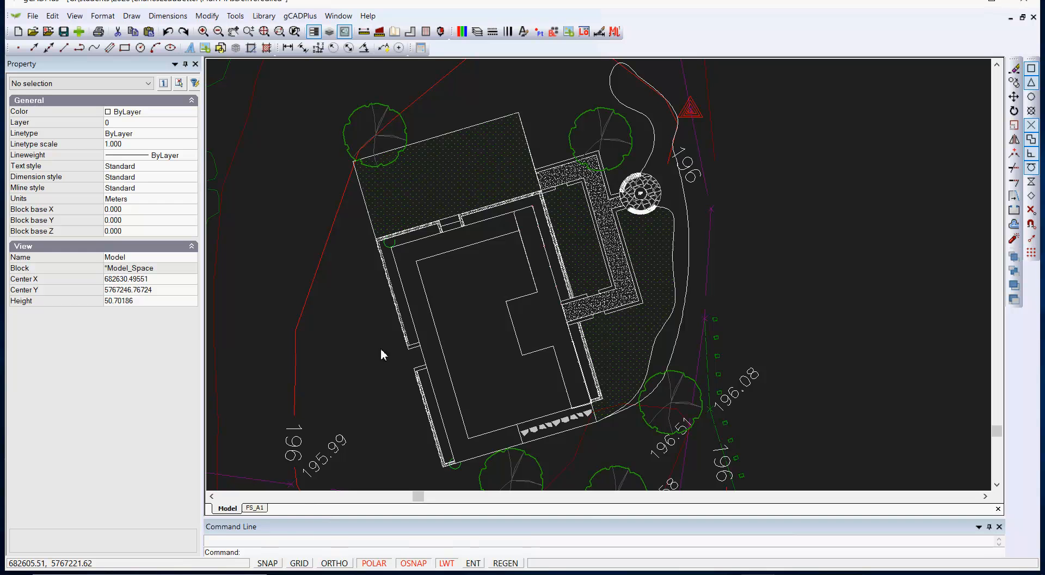
mouse_move(327, 465)
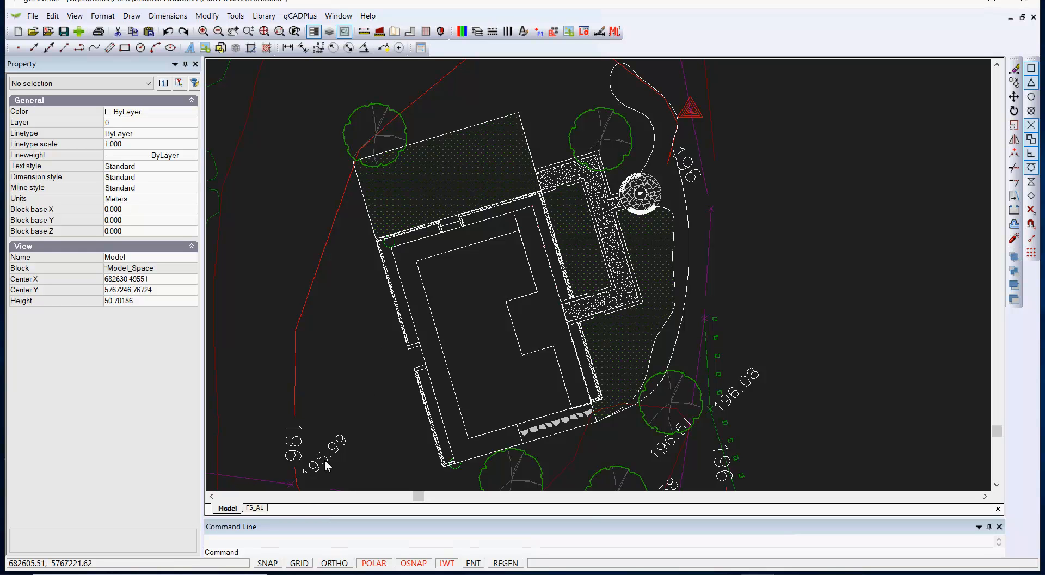
Step: Show the FS_A1 layout sheet and bring up its layout context menu
click(255, 508)
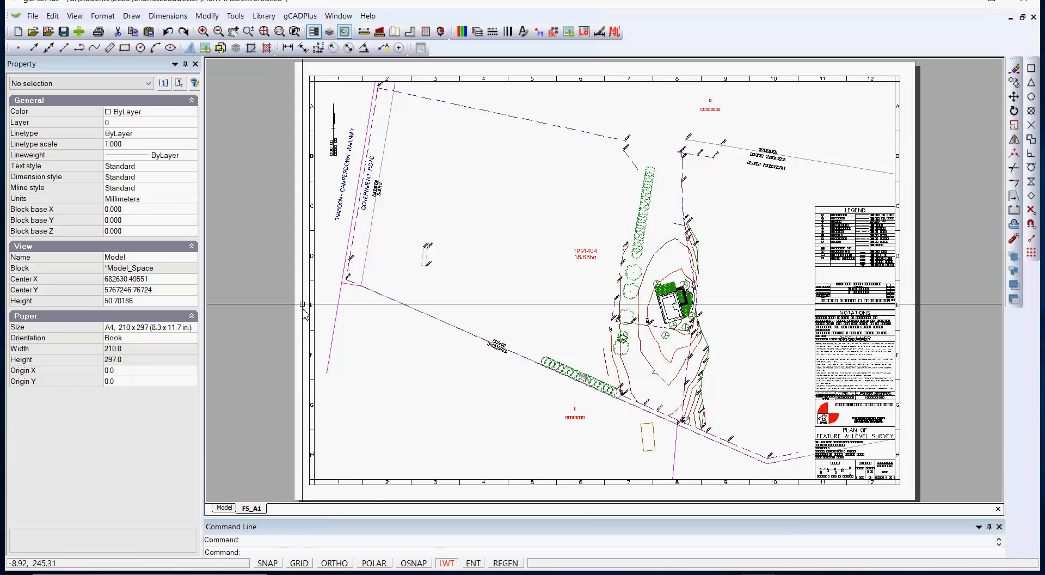
right_click(252, 507)
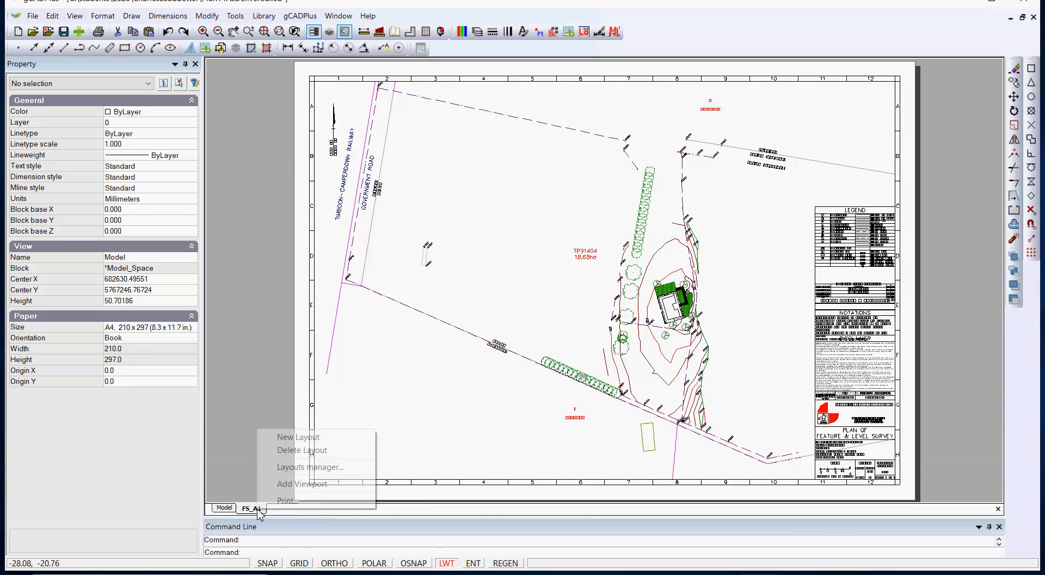
Step: In the Layouts manager, give FS_A1 A1 594 × 841 landscape paper
click(311, 467)
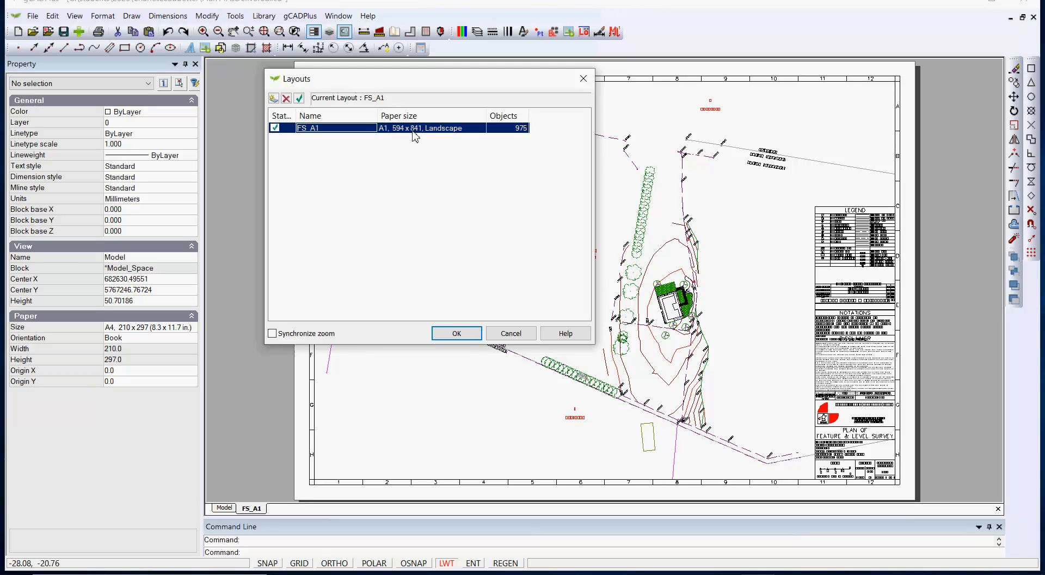
click(456, 332)
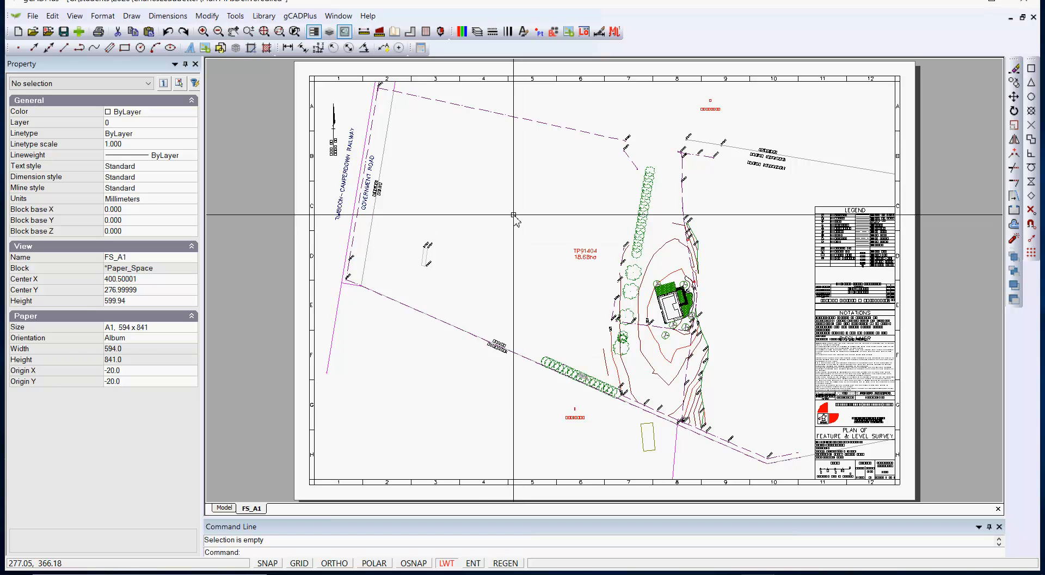
Step: Switch to PBSemiRural.lcd and select its Trees viewport to check the View scale
click(338, 15)
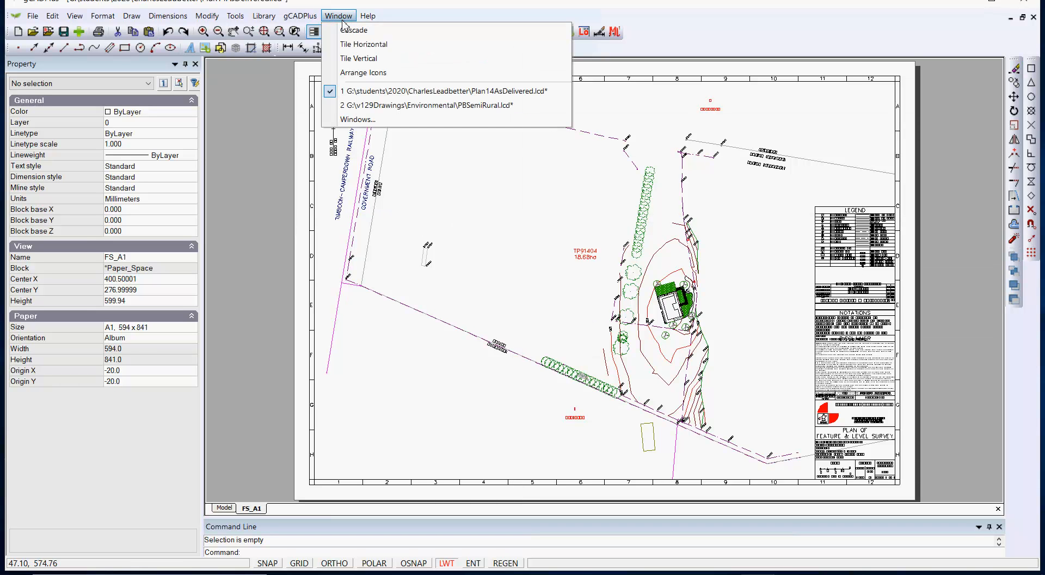
click(400, 106)
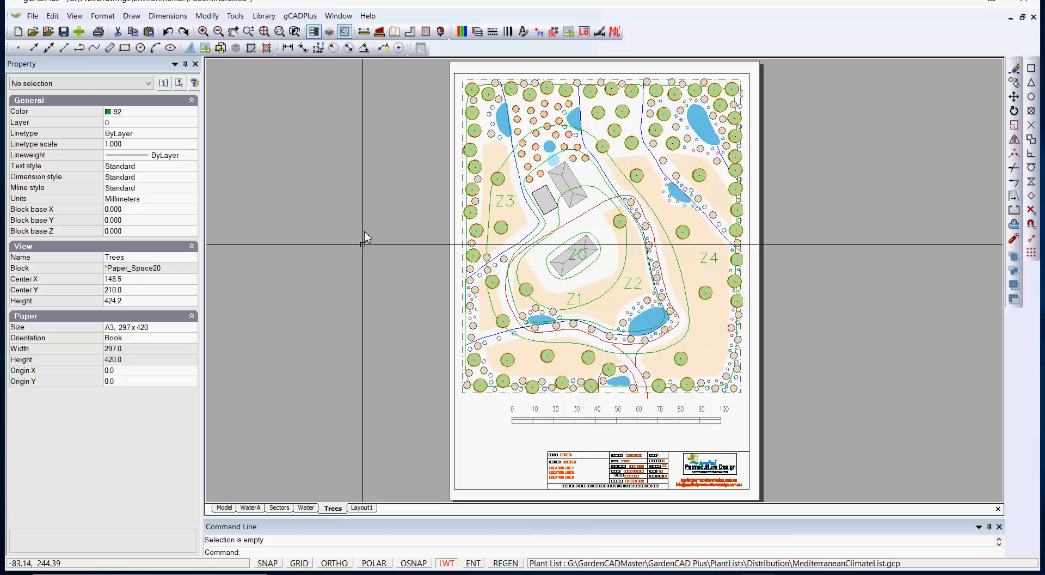
mouse_move(363, 257)
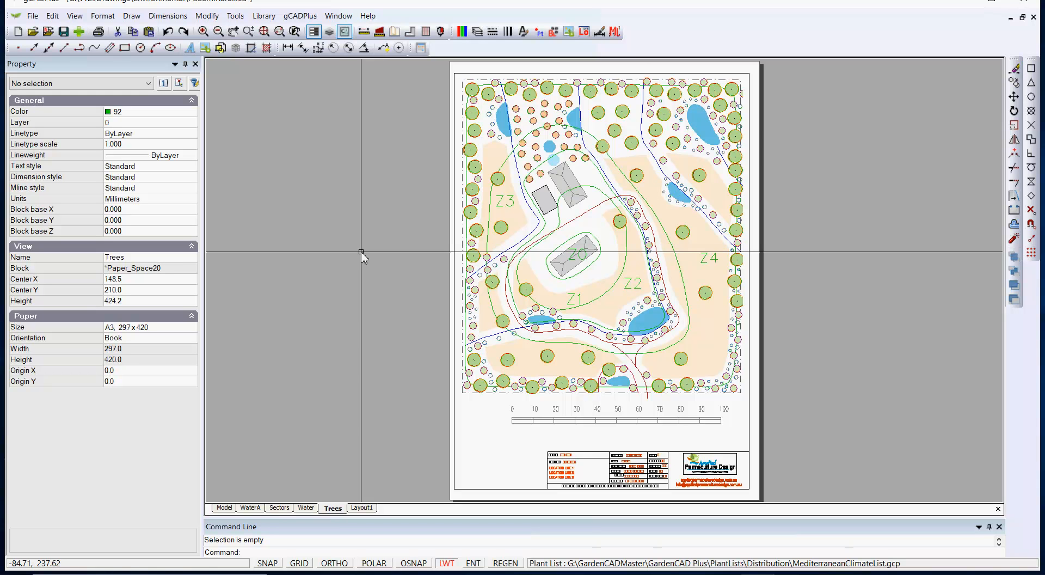
mouse_move(656, 127)
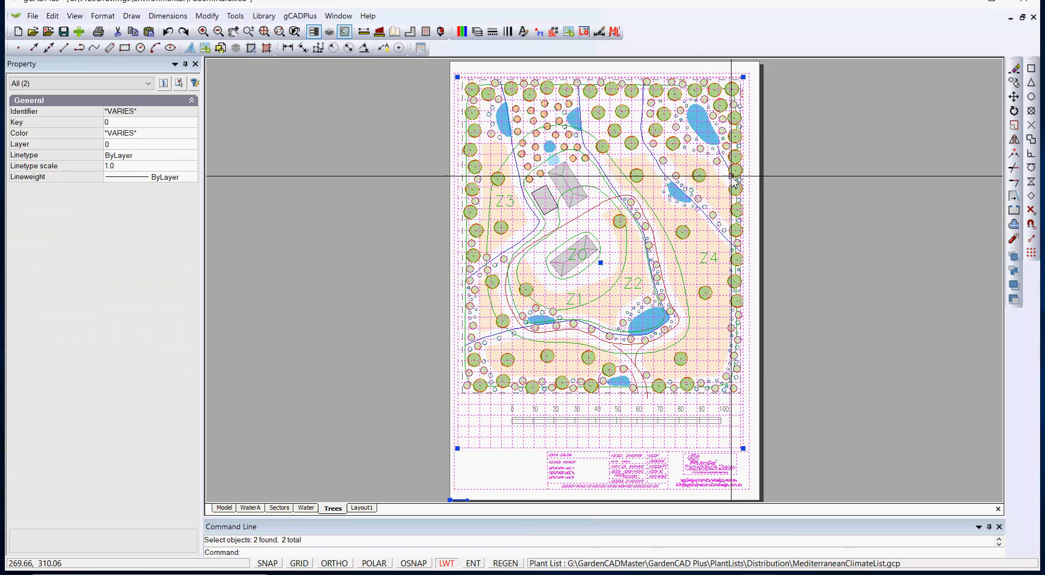
mouse_move(751, 165)
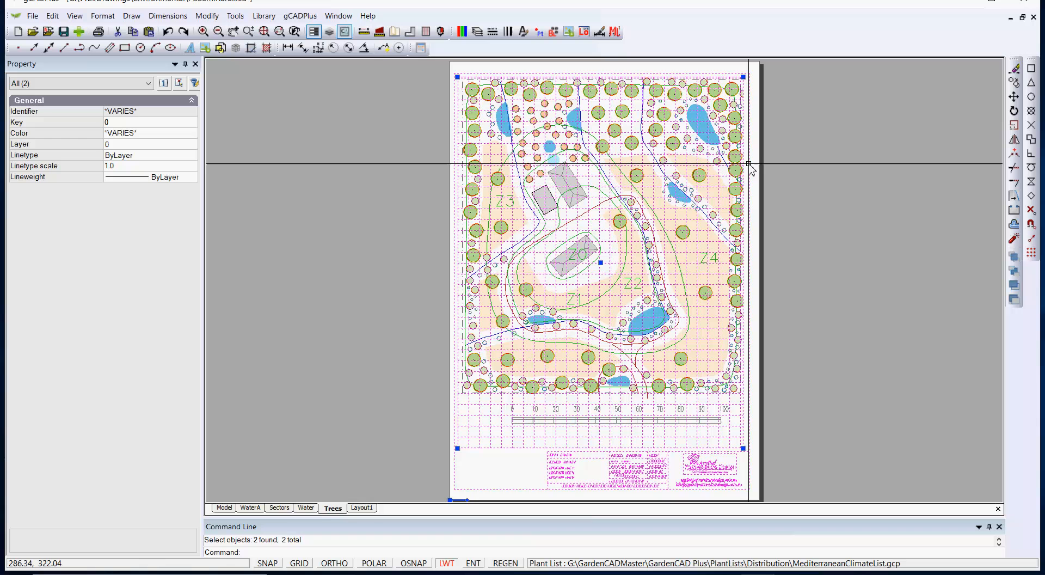
click(660, 254)
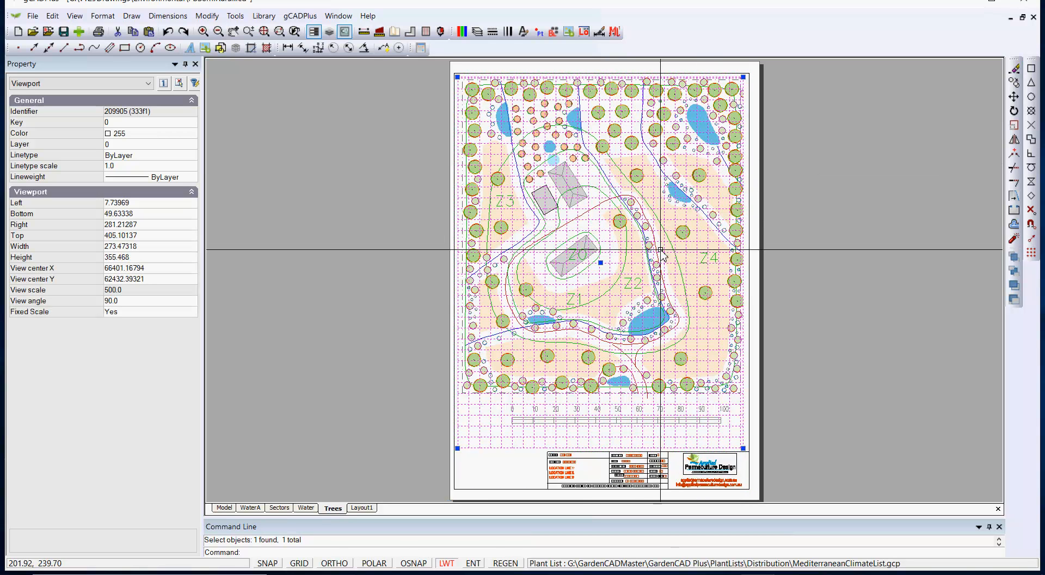
mouse_move(234, 322)
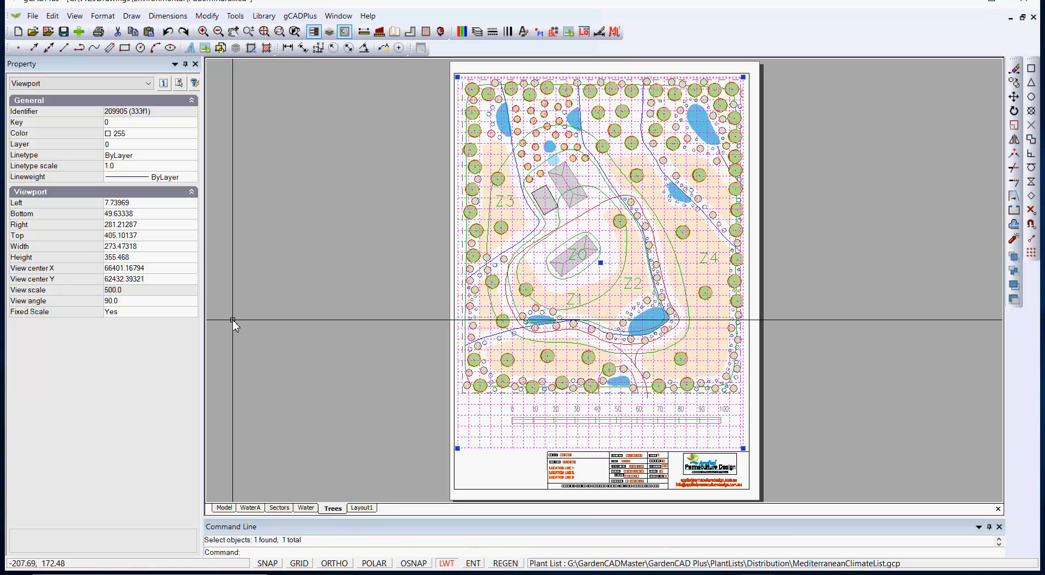
mouse_move(119, 302)
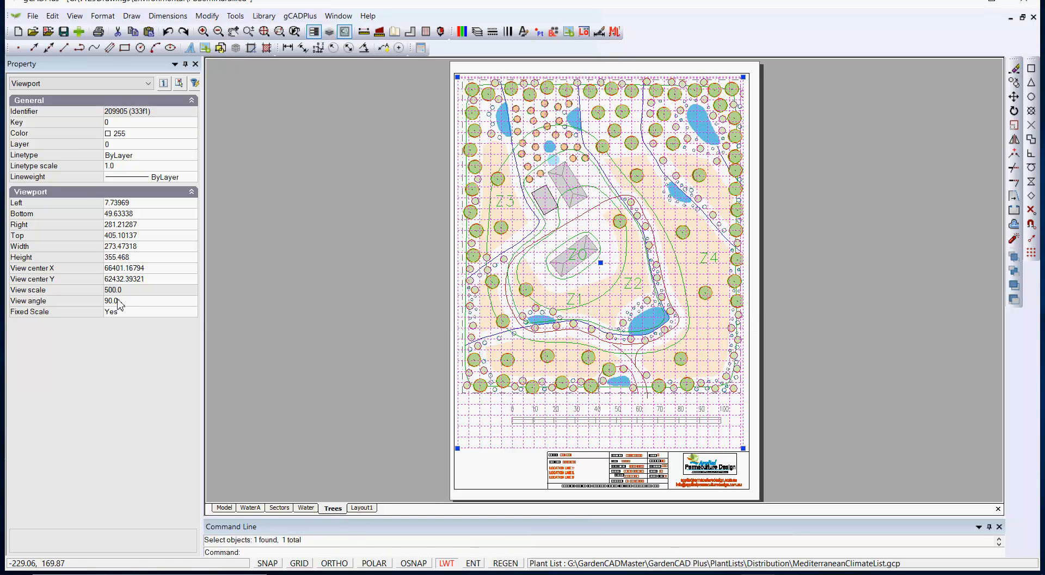
mouse_move(119, 313)
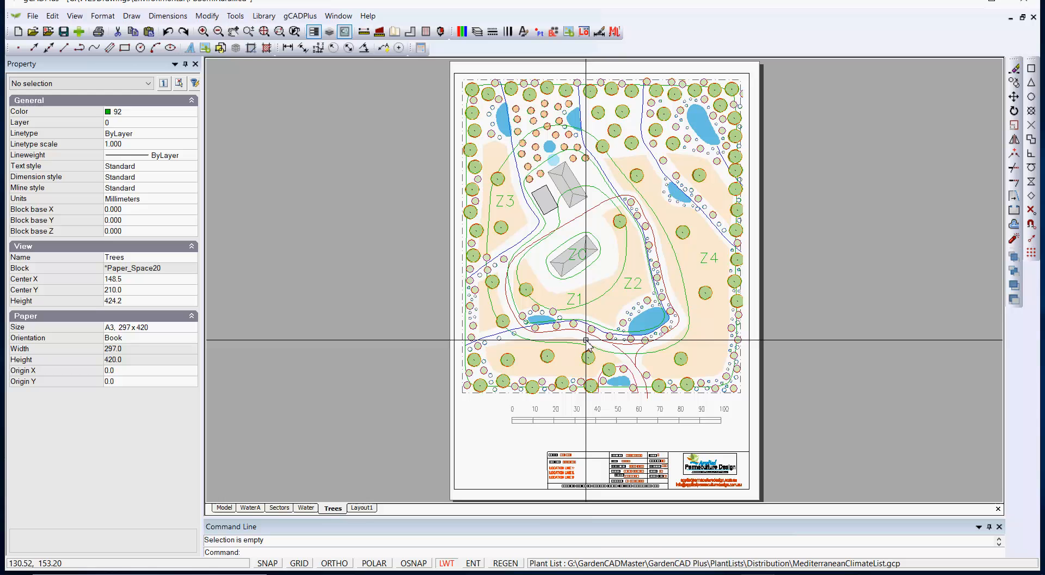
Step: Enter 750 as the Layout1 viewport's View scale, then return to model space
click(359, 507)
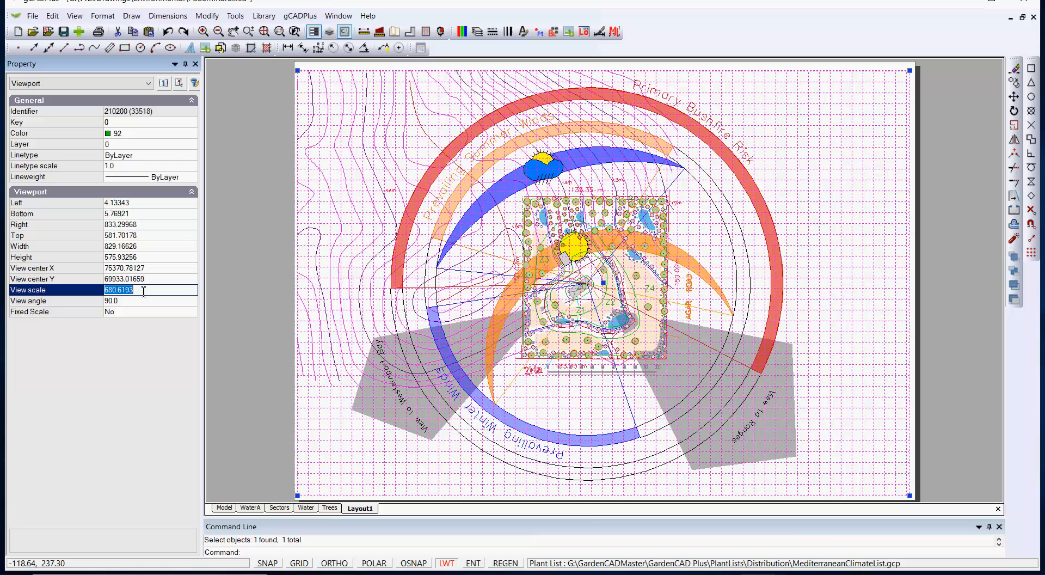
text(750.0)
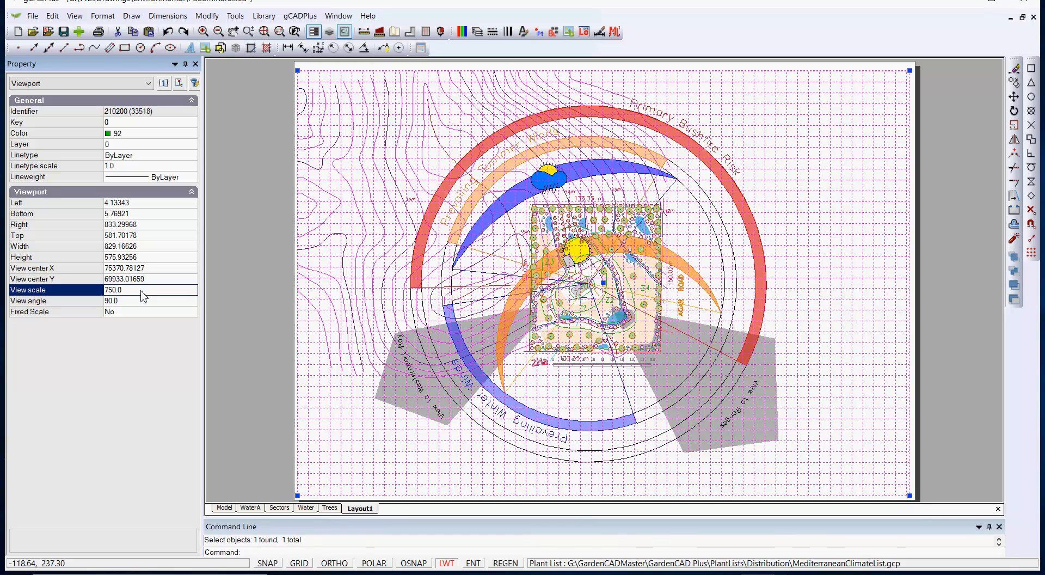
mouse_move(329, 206)
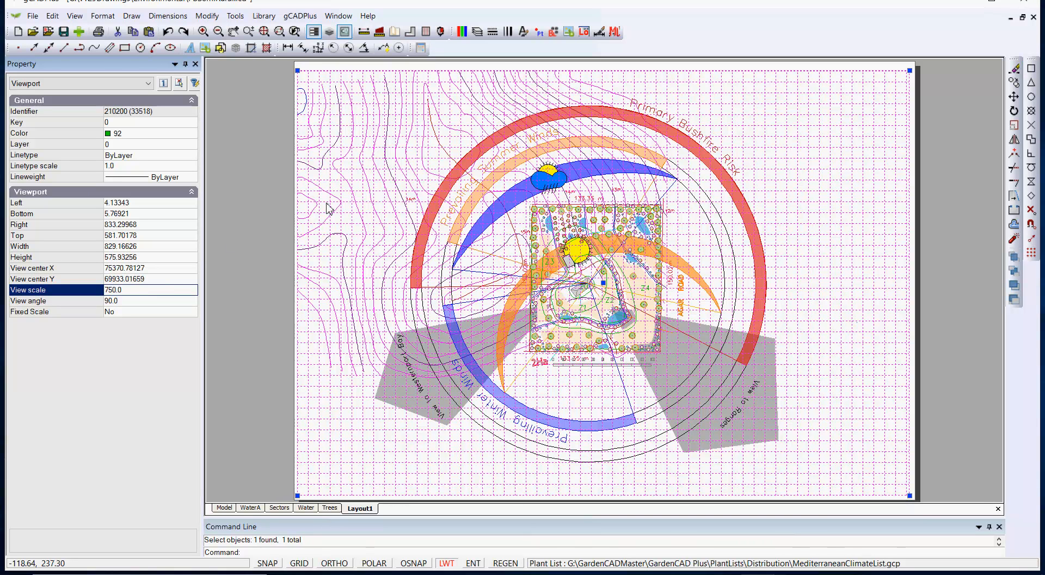
right_click(600, 281)
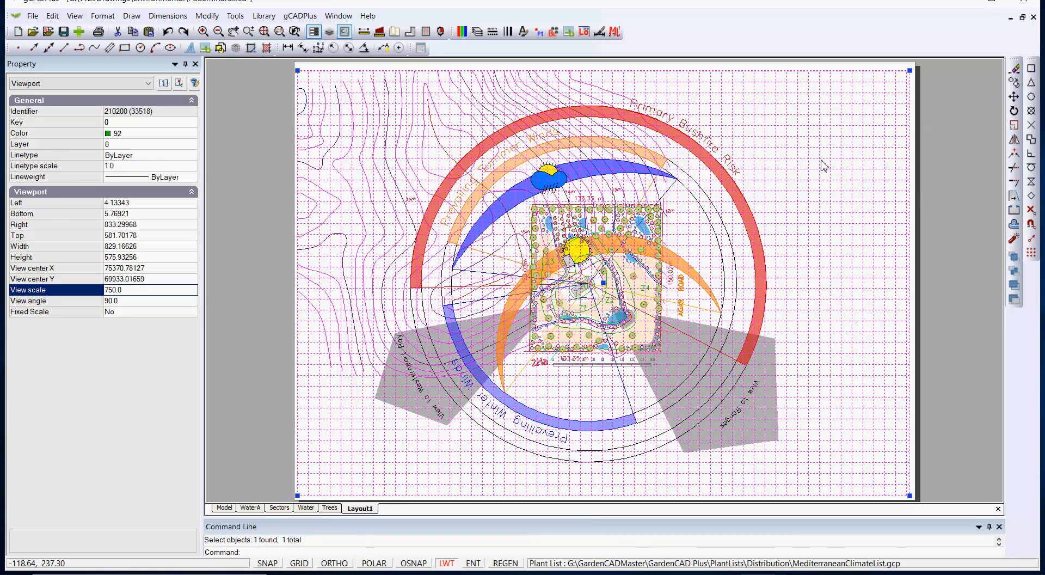
click(224, 507)
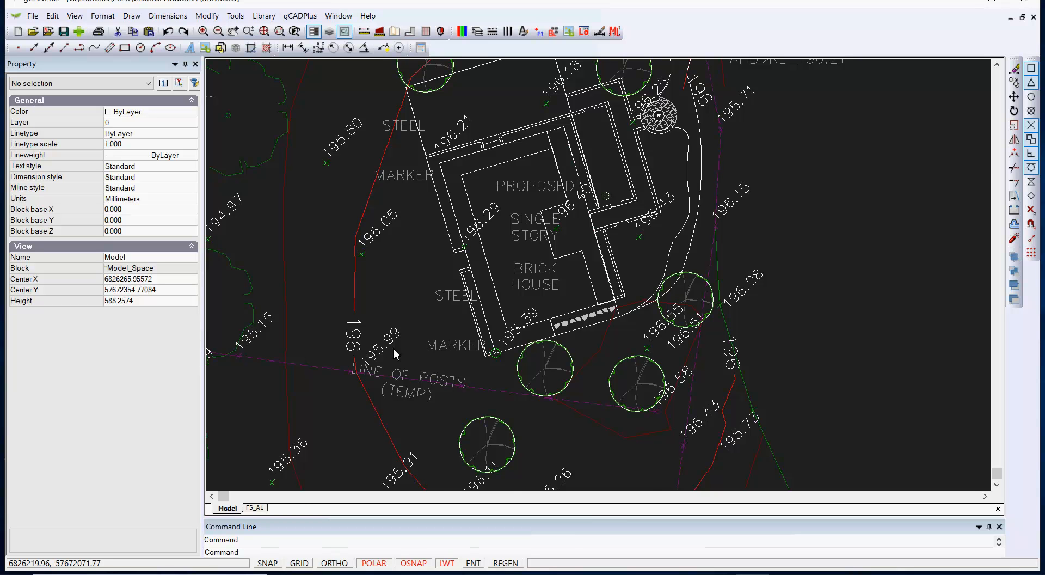
Step: Zoom out in the survey's model space until the whole site boundary is visible
scroll(down, 3)
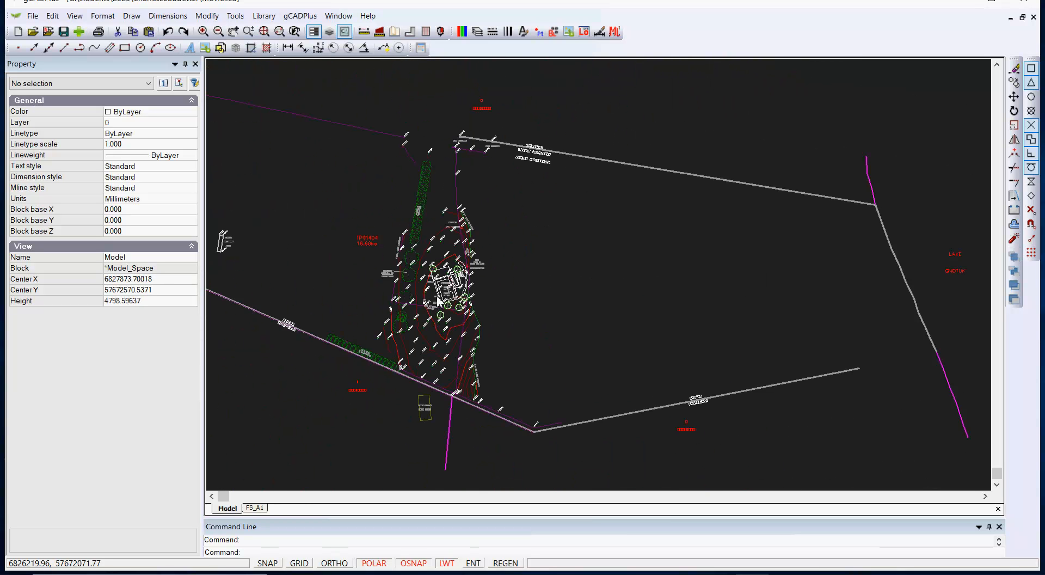
scroll(down, 3)
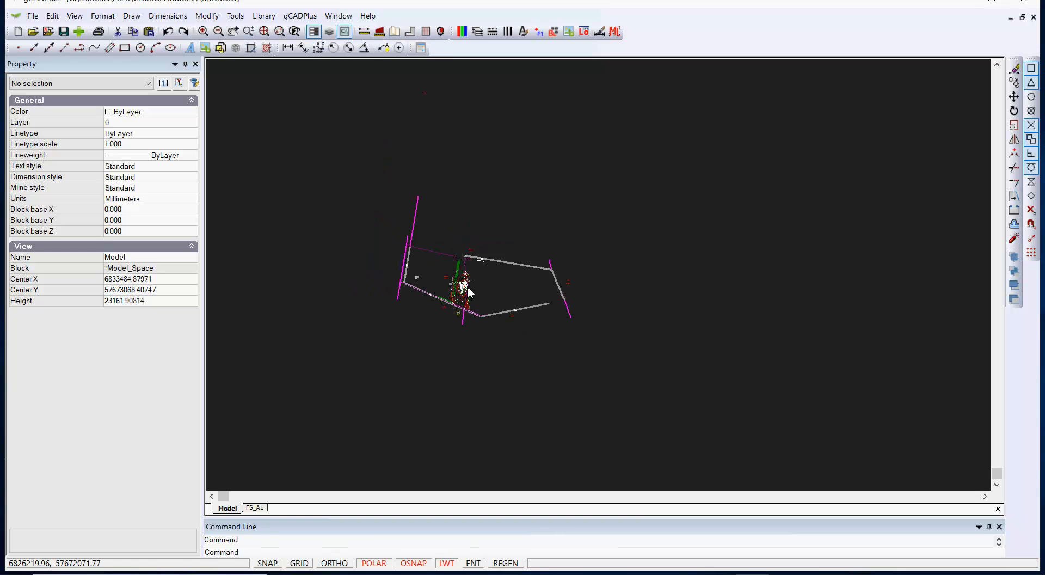
mouse_move(246, 61)
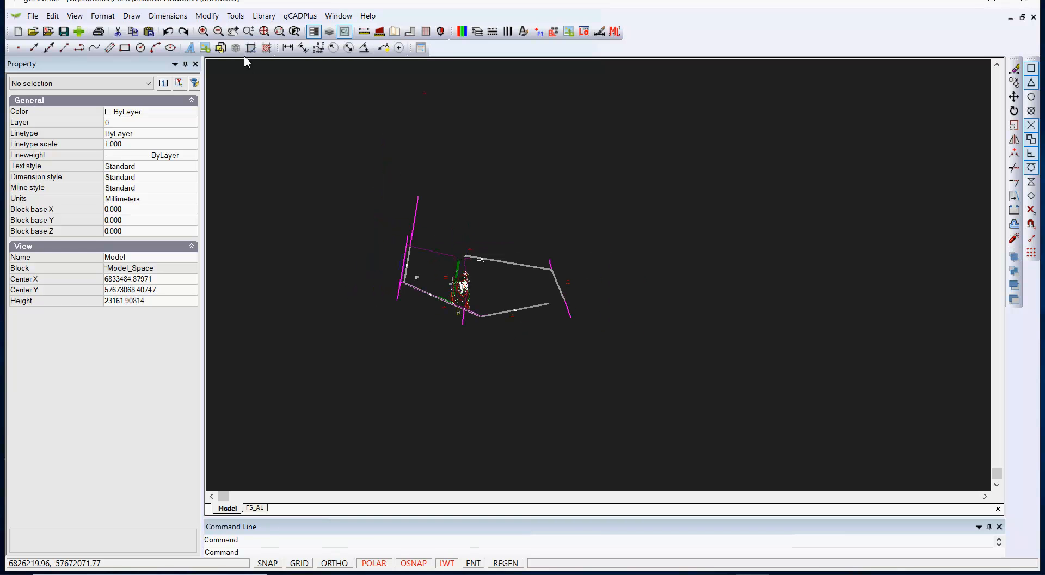
Step: Scale all 599 selected survey objects by 100 about base point 0,0
click(235, 16)
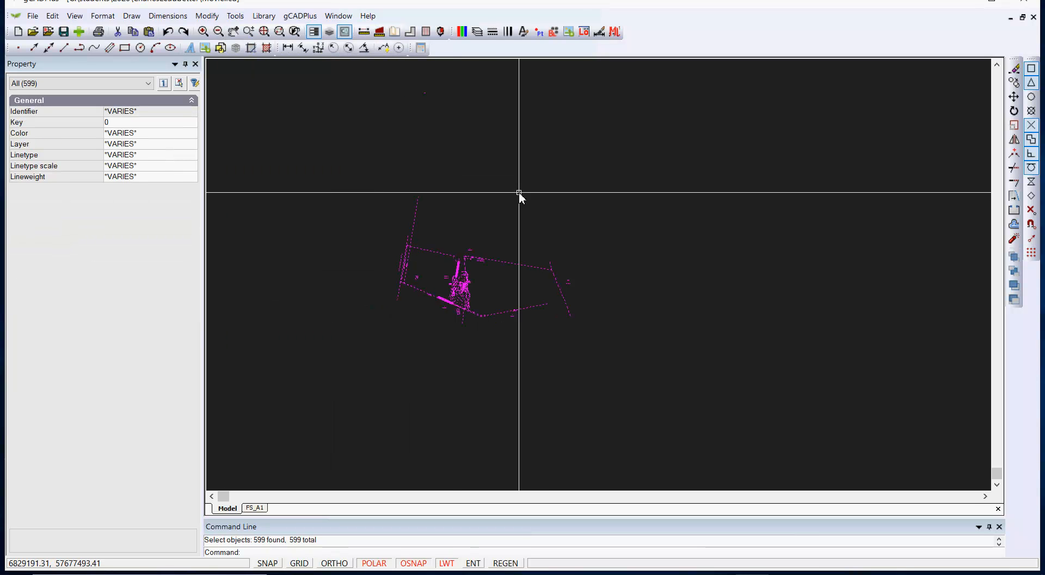
mouse_move(539, 203)
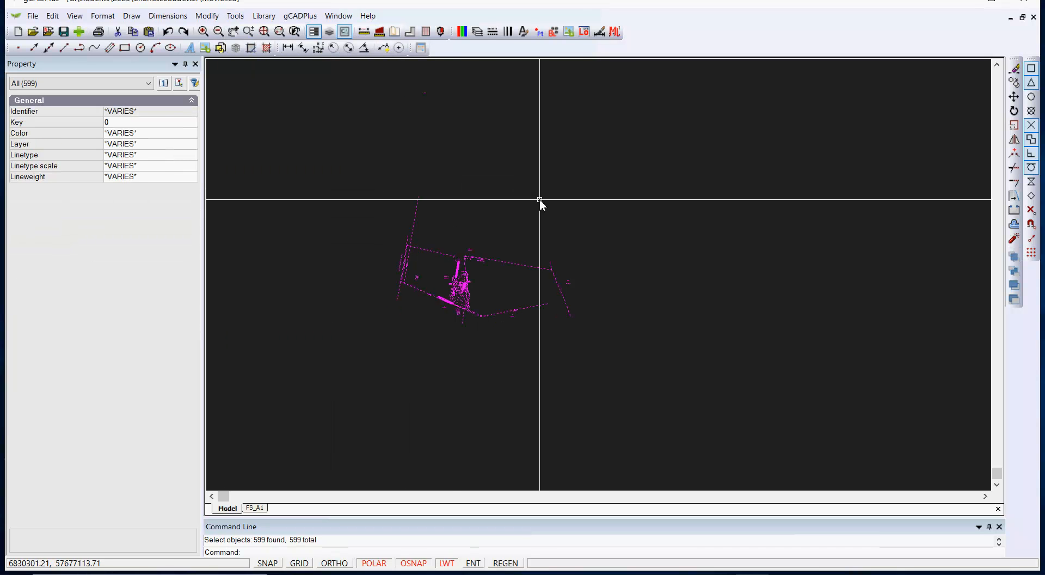
right_click(540, 204)
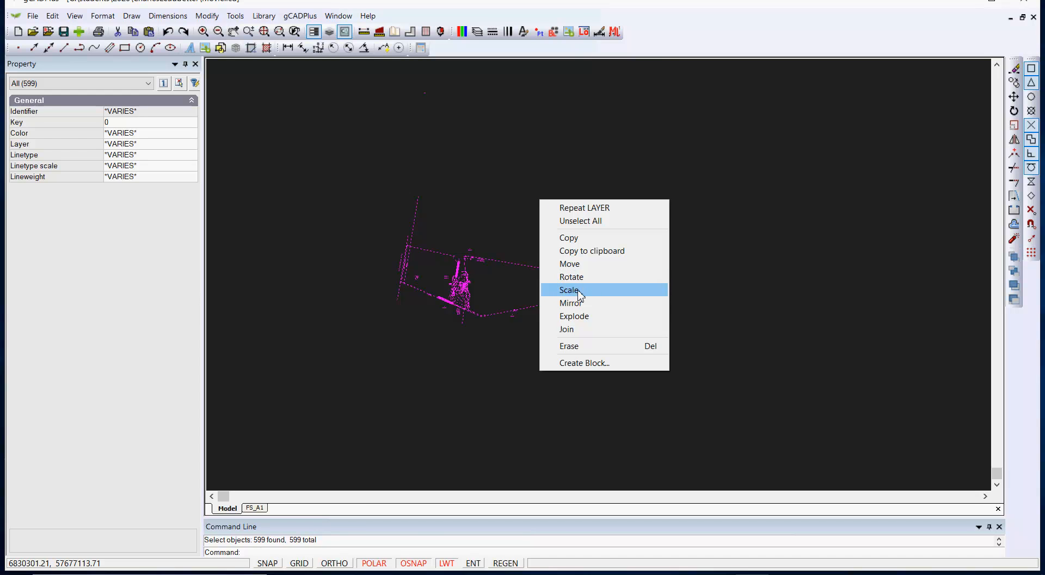
click(568, 290)
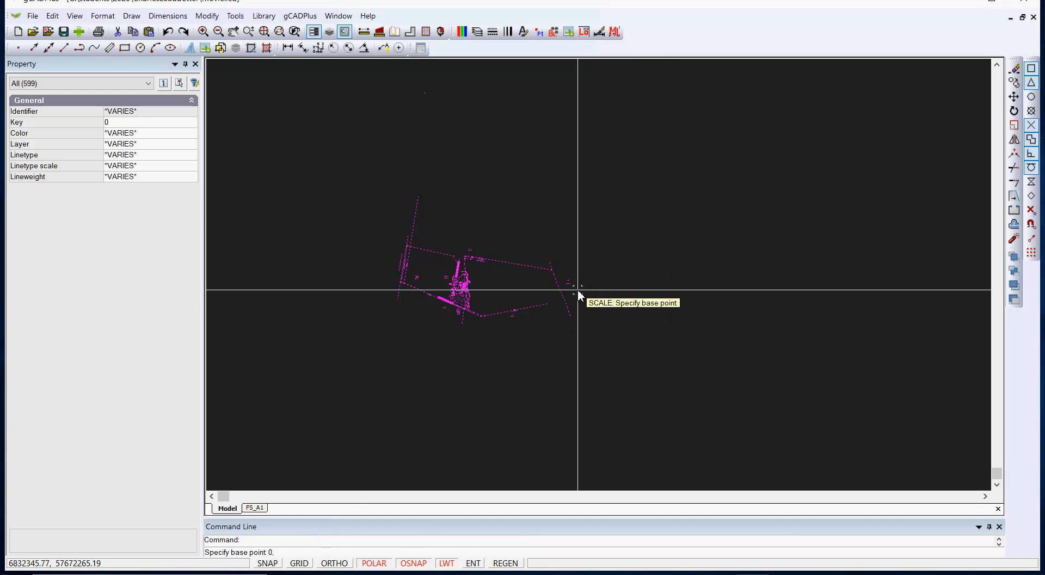
click(575, 293)
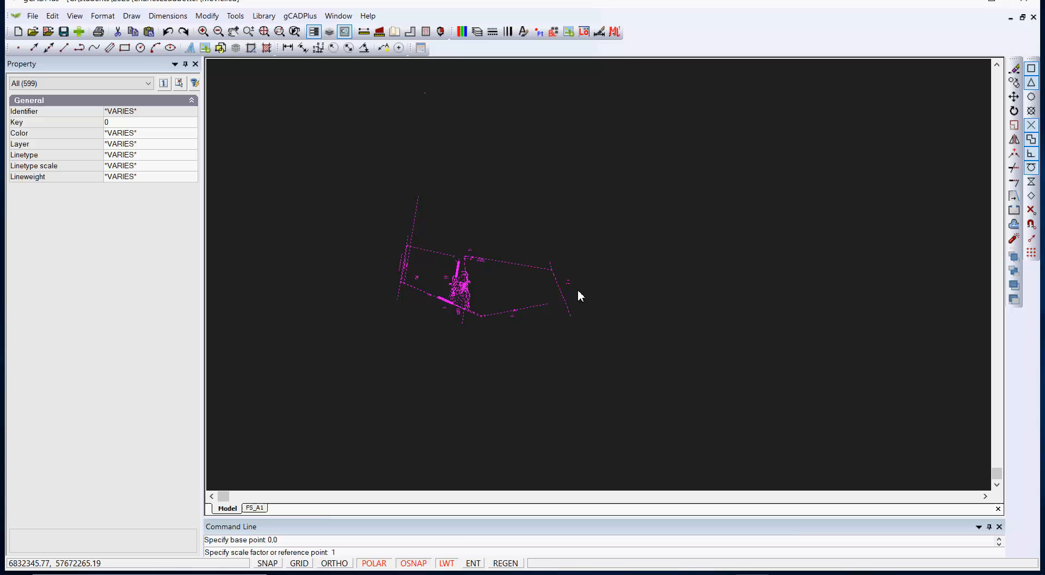
text(100)
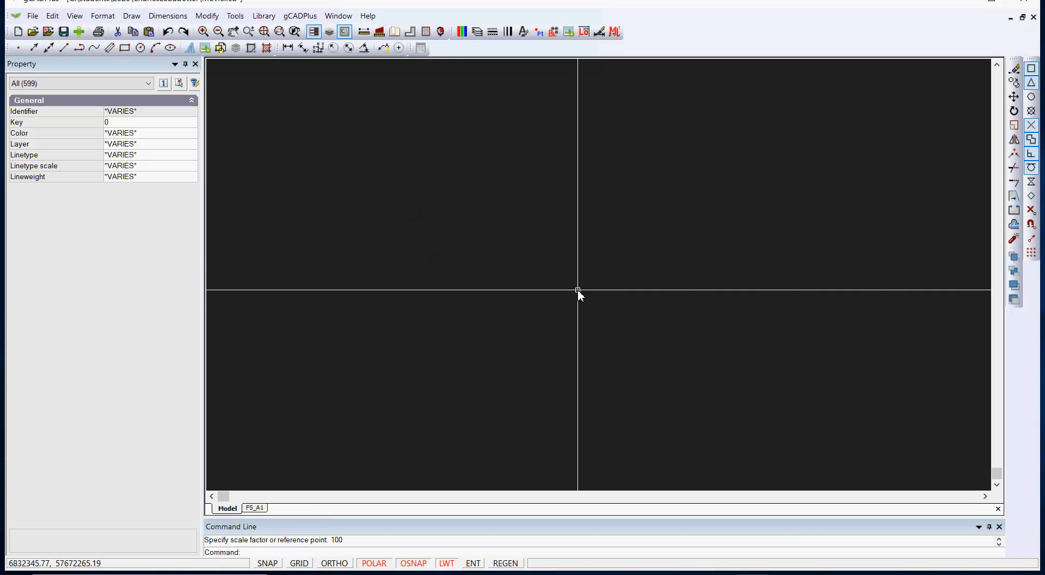
Step: Cancel the repeated Scale command with Esc
right_click(578, 292)
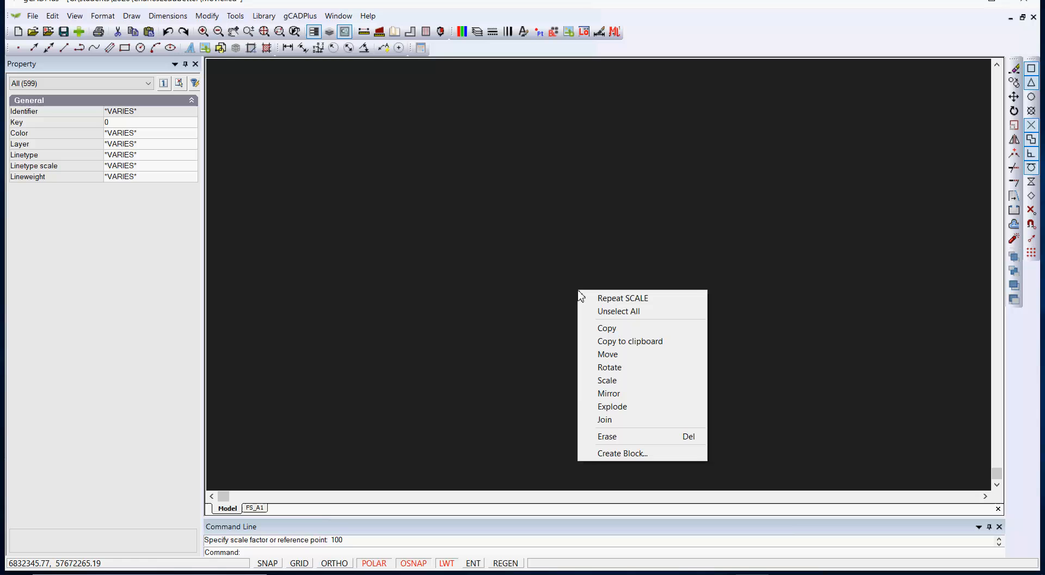
mouse_move(607, 380)
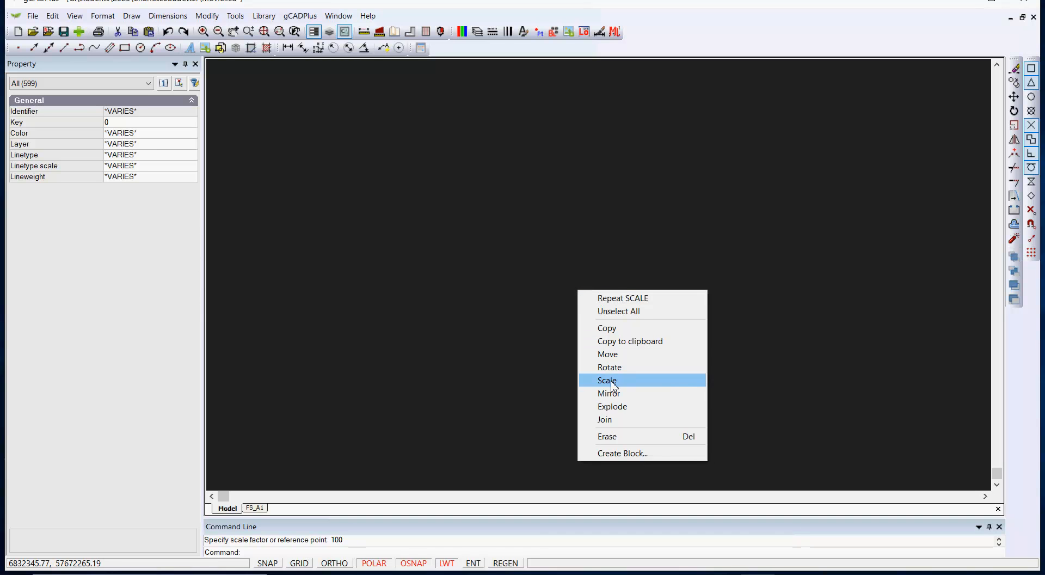
click(608, 379)
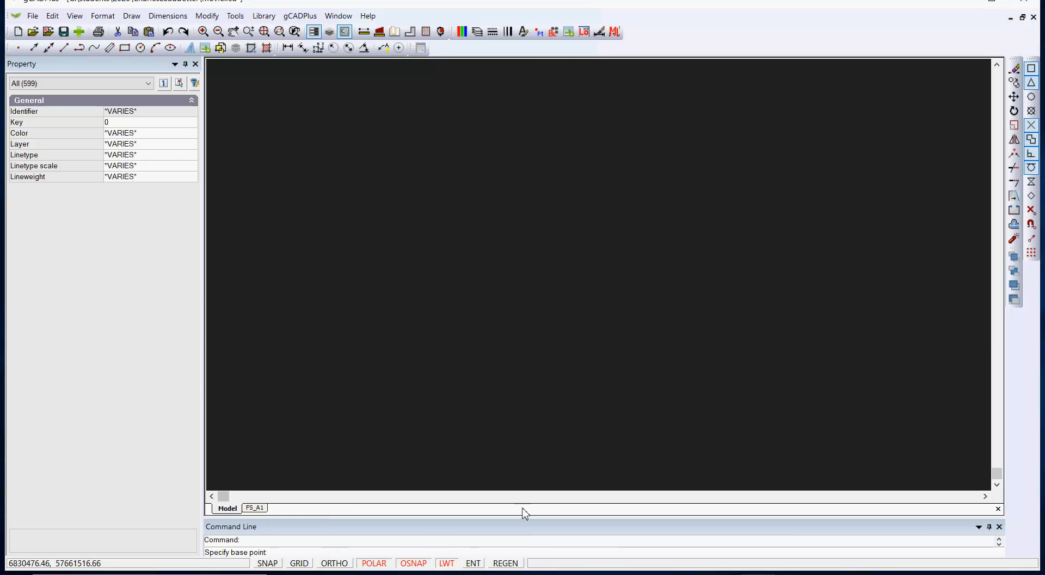
right_click(589, 318)
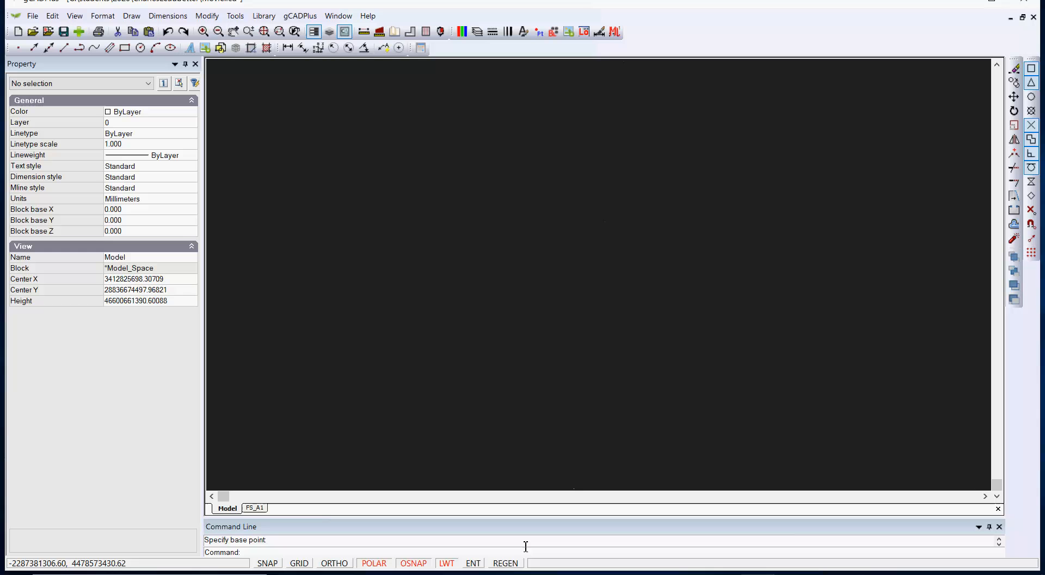
key(Escape)
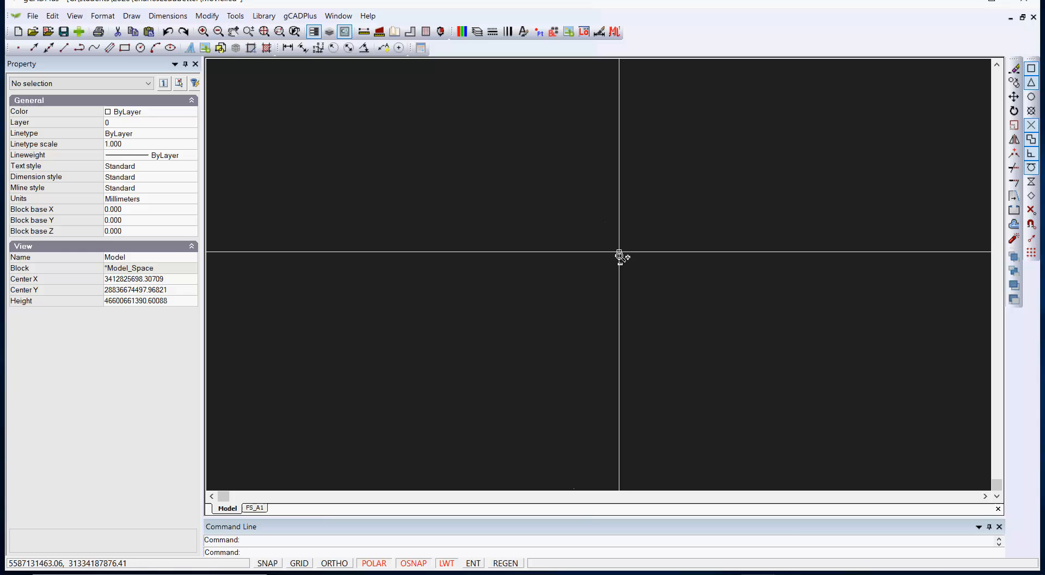
mouse_move(630, 269)
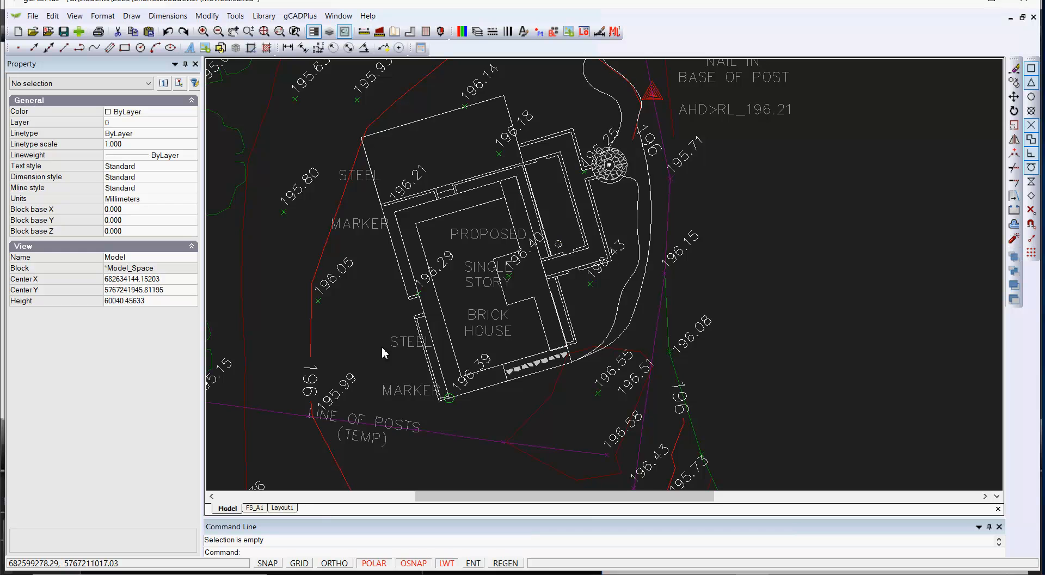
Step: Set Layout1 to A1 landscape paper showing the house and survey, then return to Model
click(279, 507)
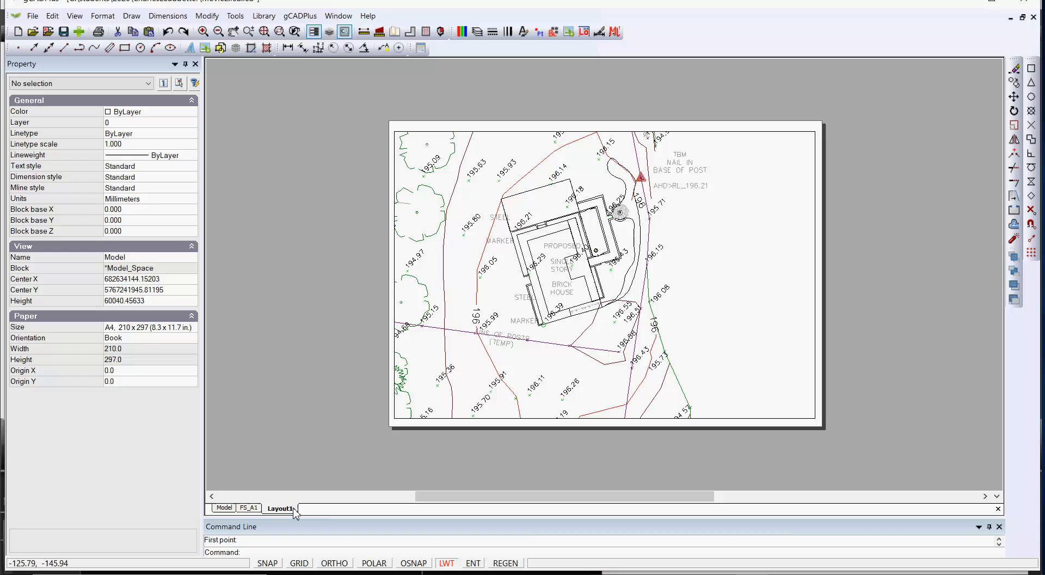
mouse_move(738, 296)
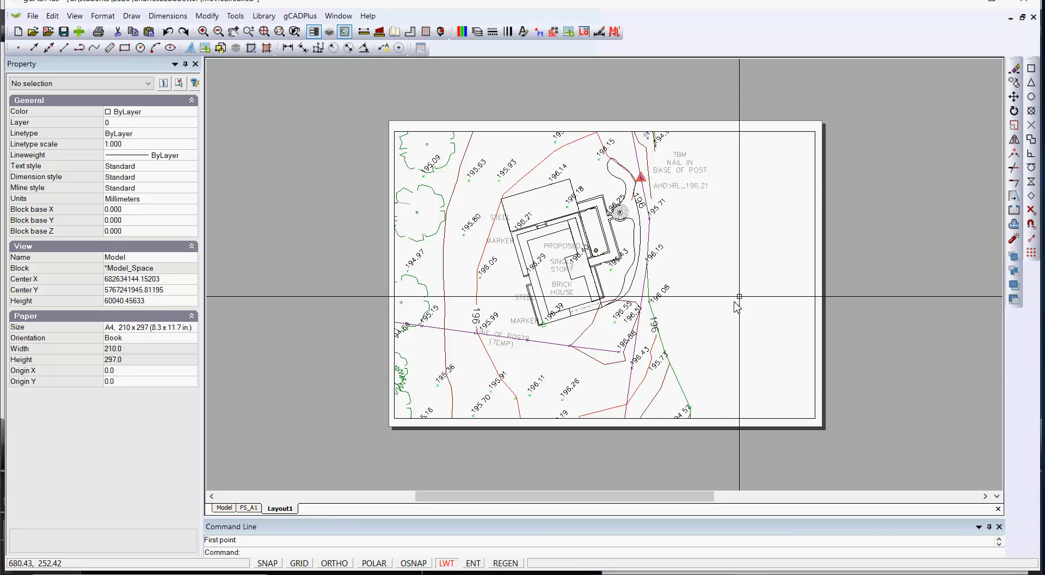
click(225, 507)
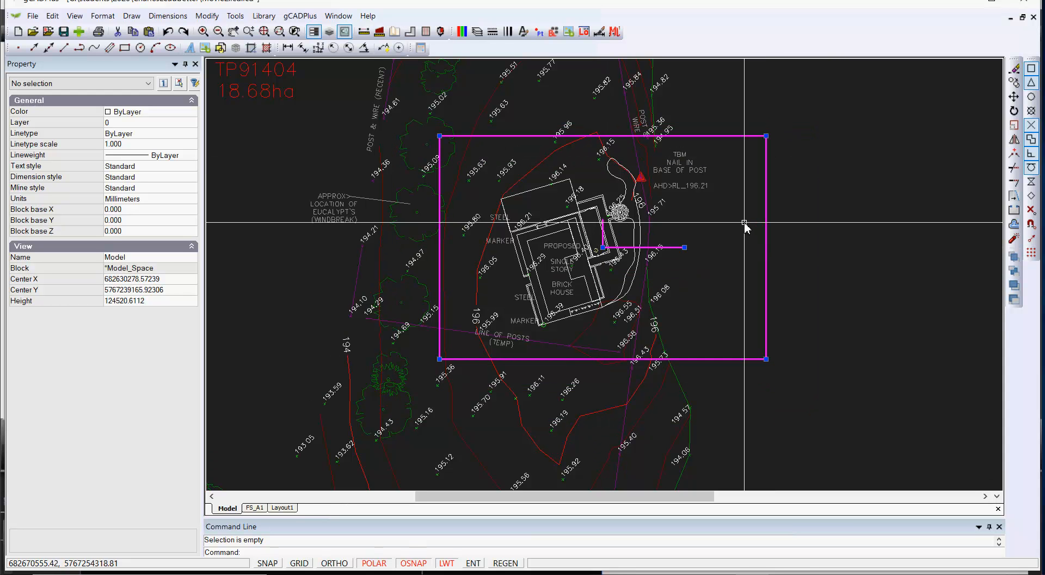
click(279, 508)
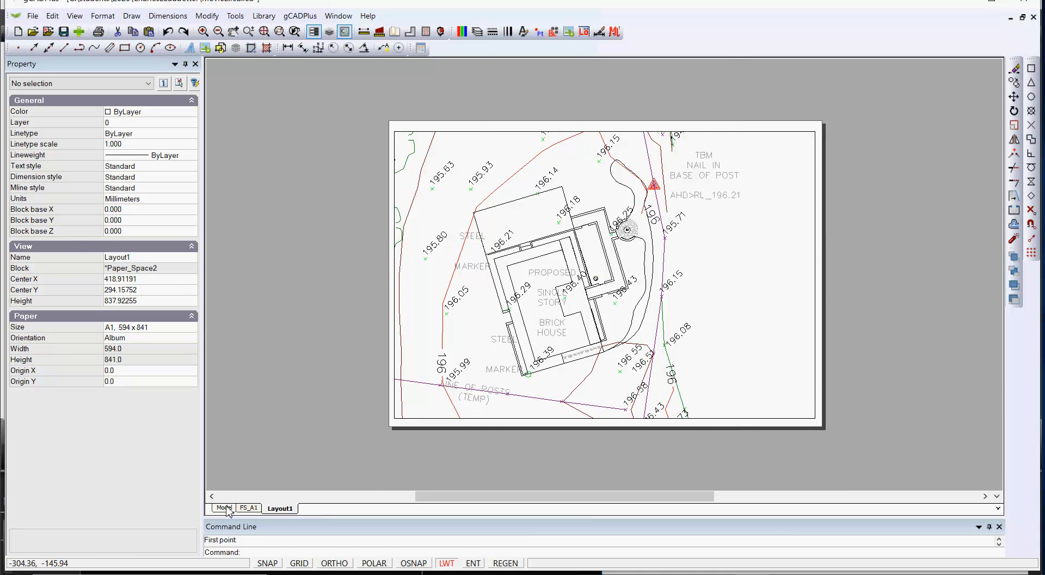
click(223, 507)
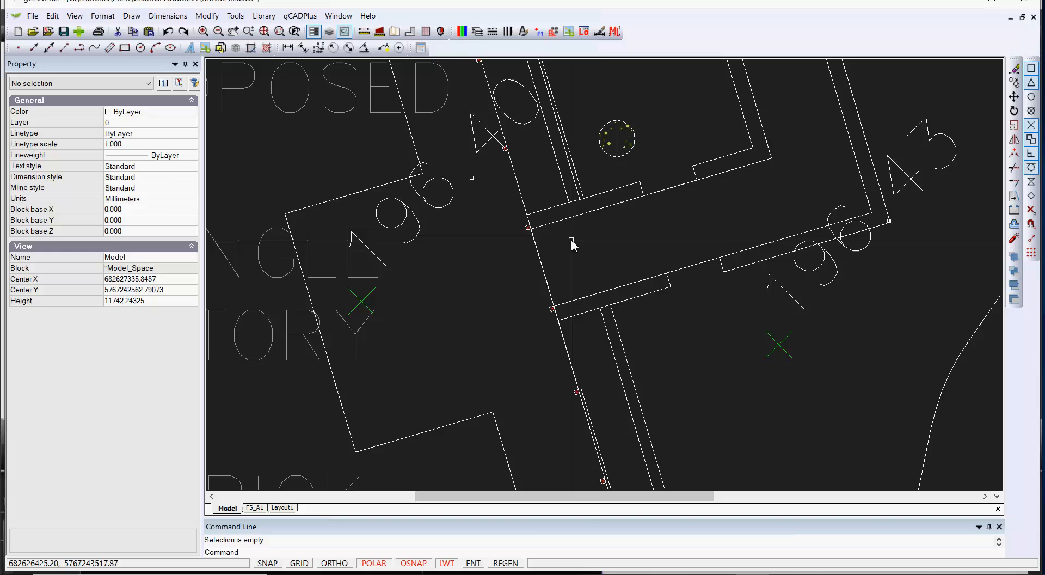
click(540, 214)
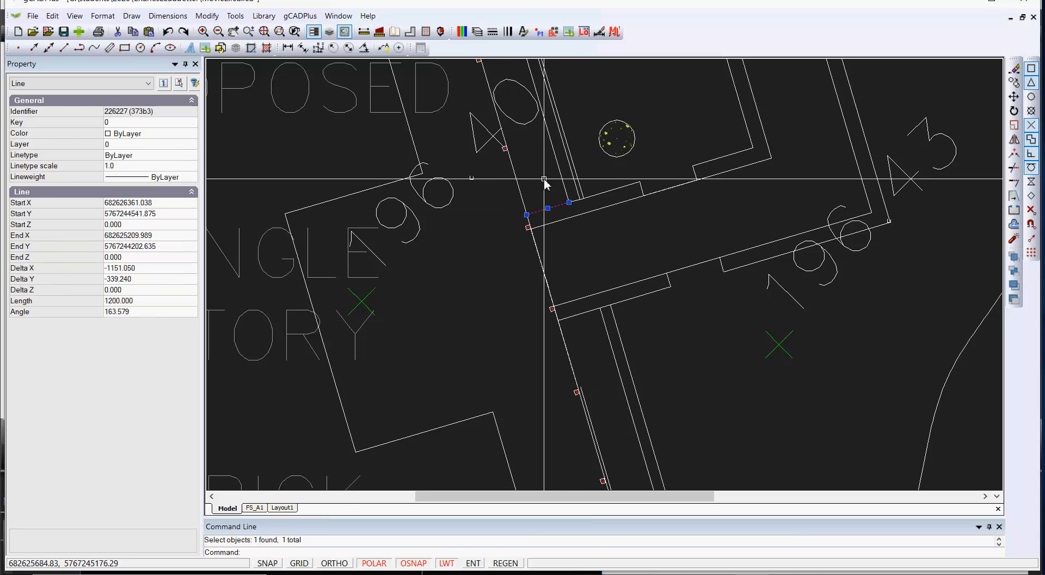
mouse_move(233, 384)
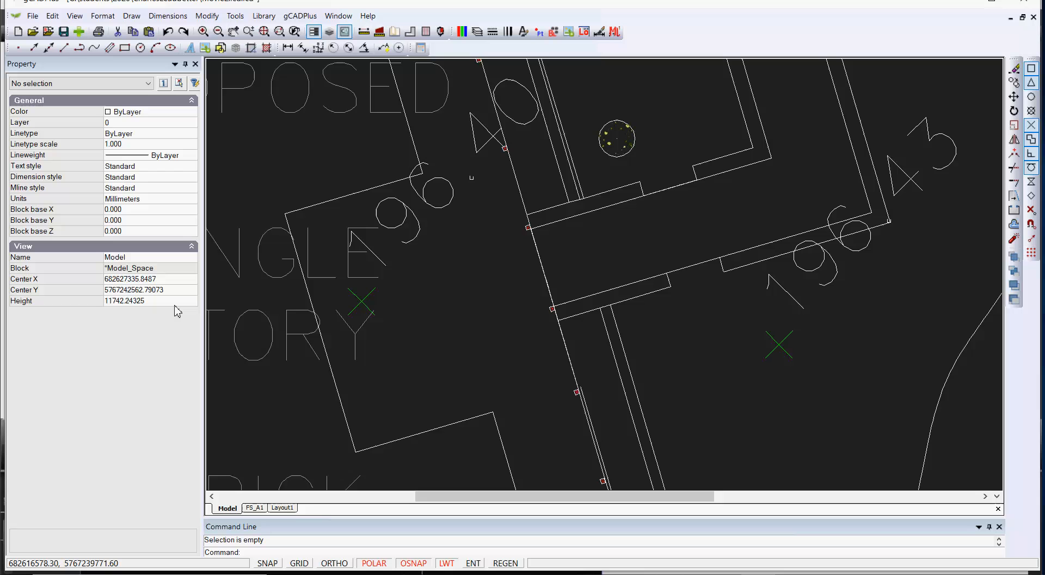
mouse_move(148, 364)
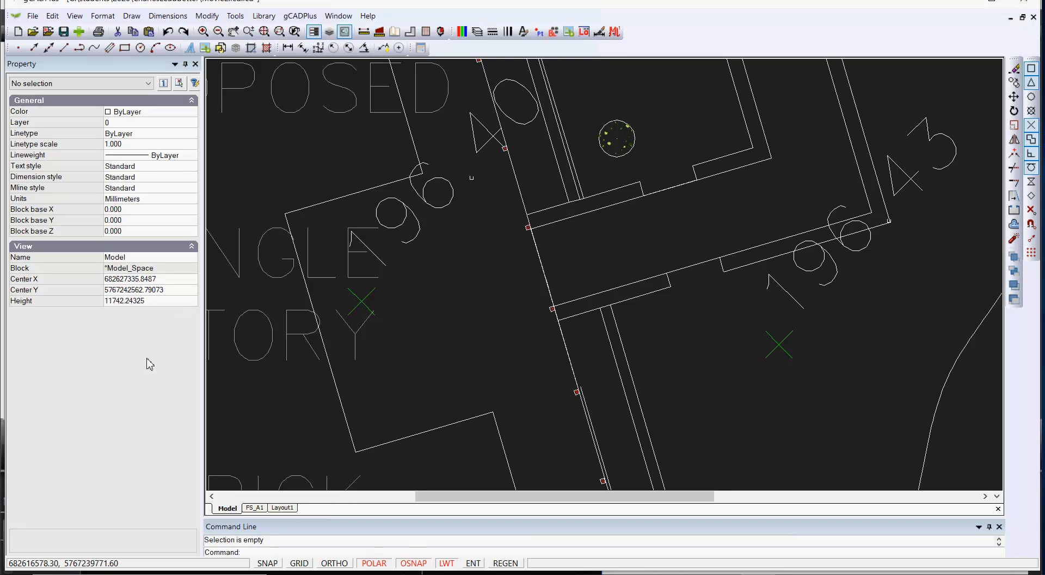
mouse_move(457, 267)
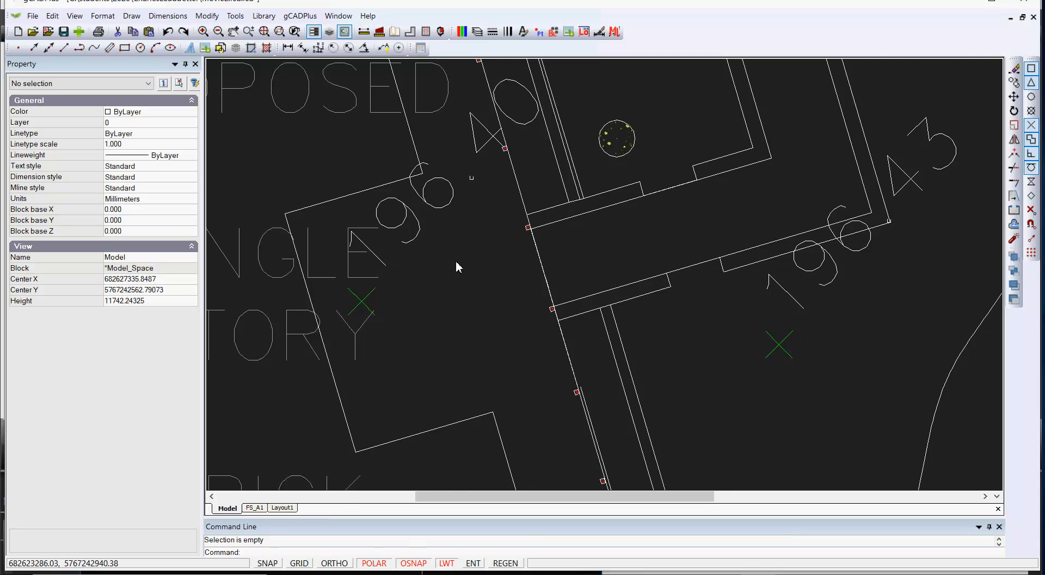
mouse_move(617, 140)
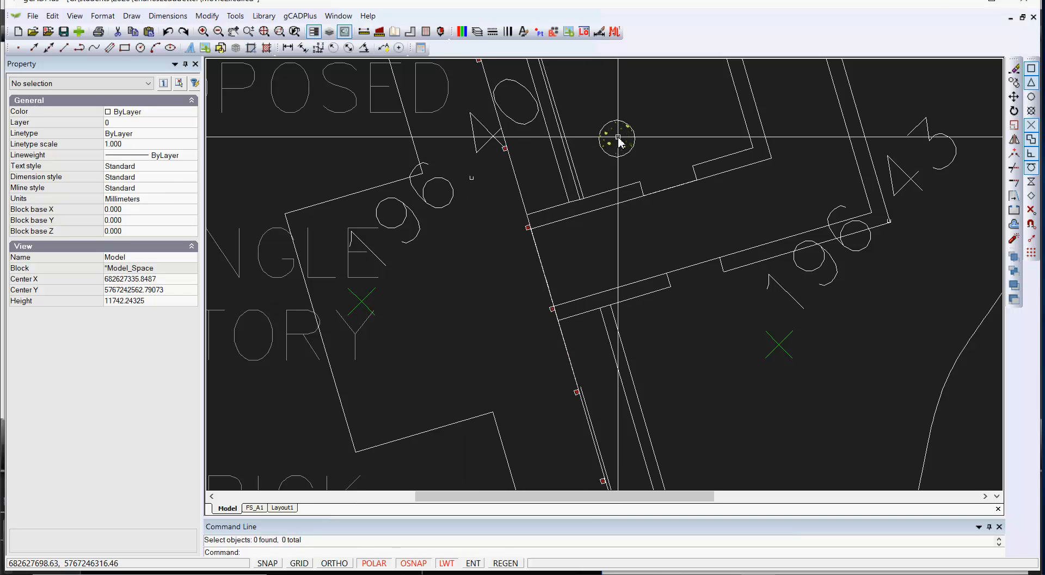
click(617, 138)
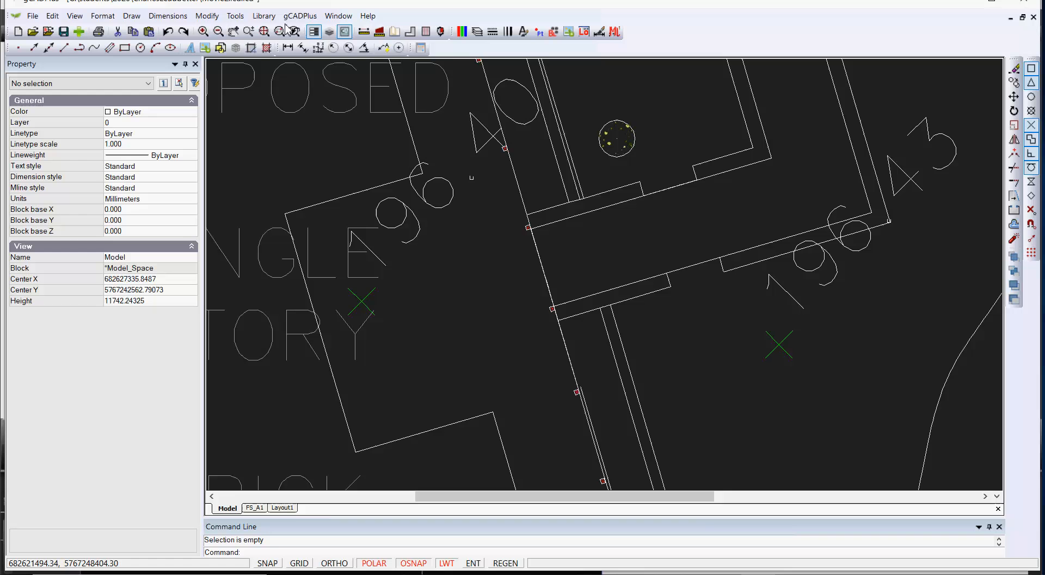
Step: Load UPlantSymbol18.lcd from the Standard plants library and start placing it near the house
click(263, 15)
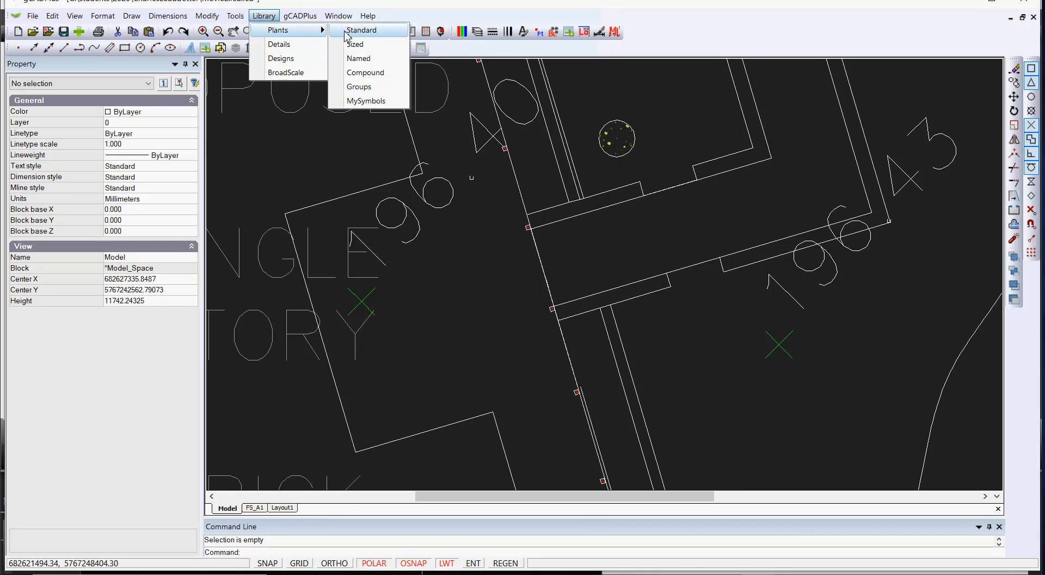
click(361, 30)
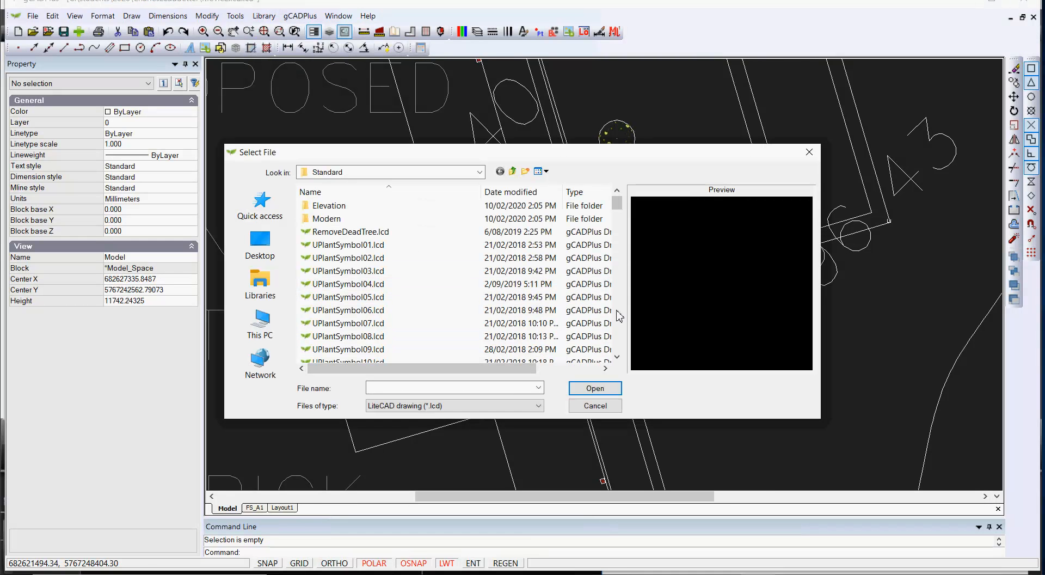
click(347, 310)
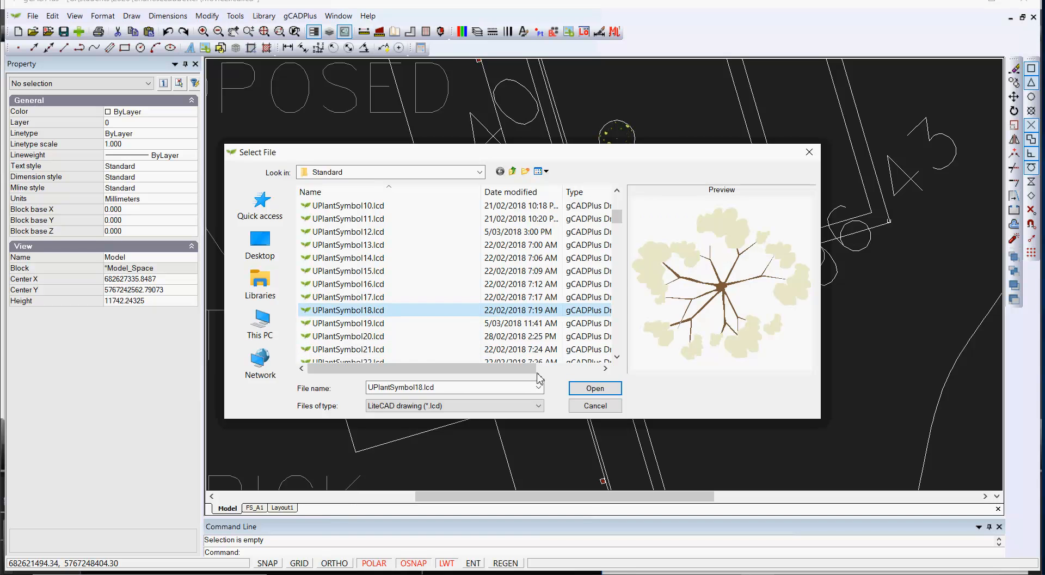
click(593, 388)
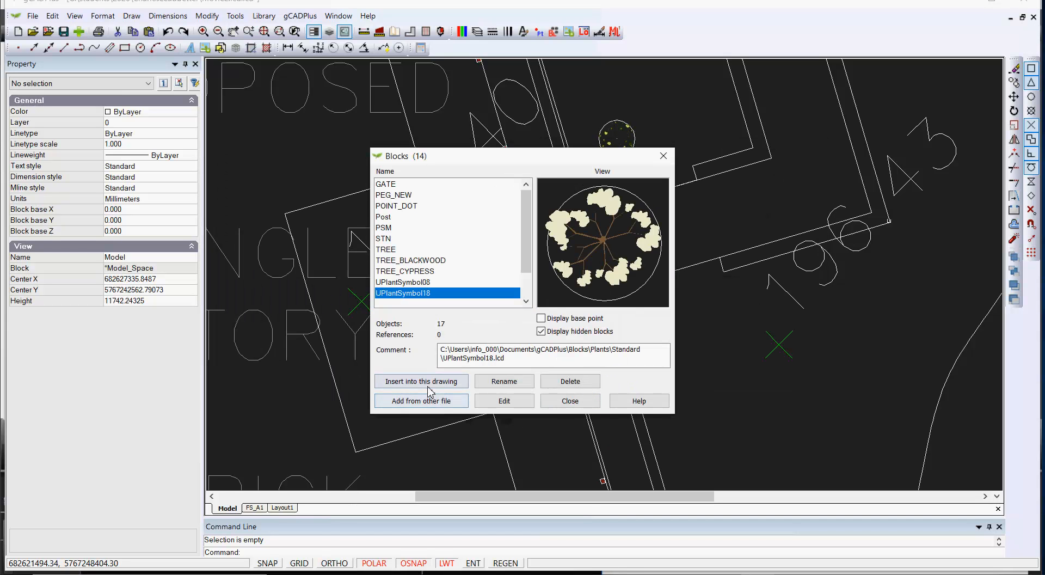
click(420, 381)
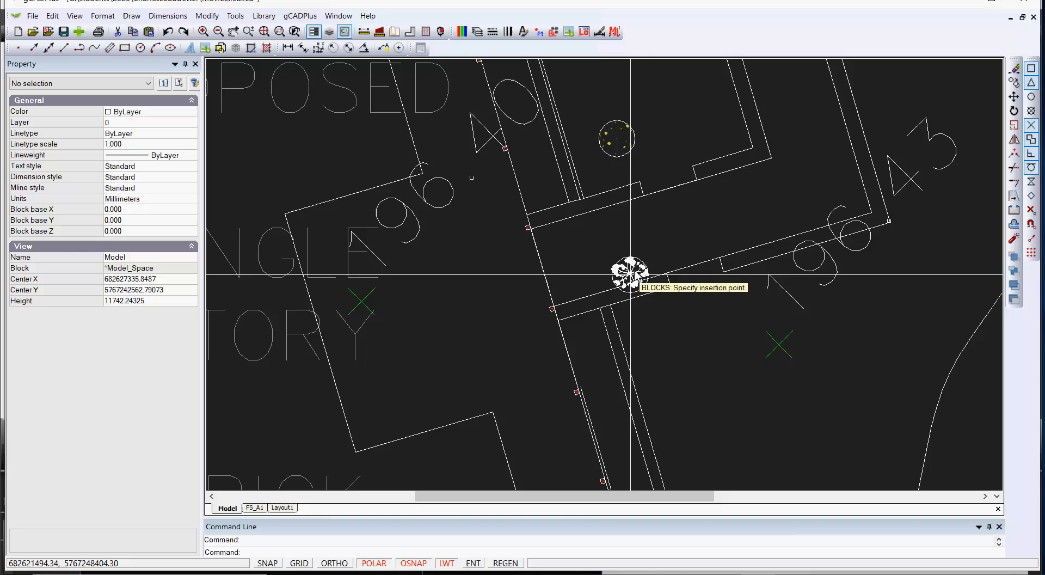
mouse_move(679, 127)
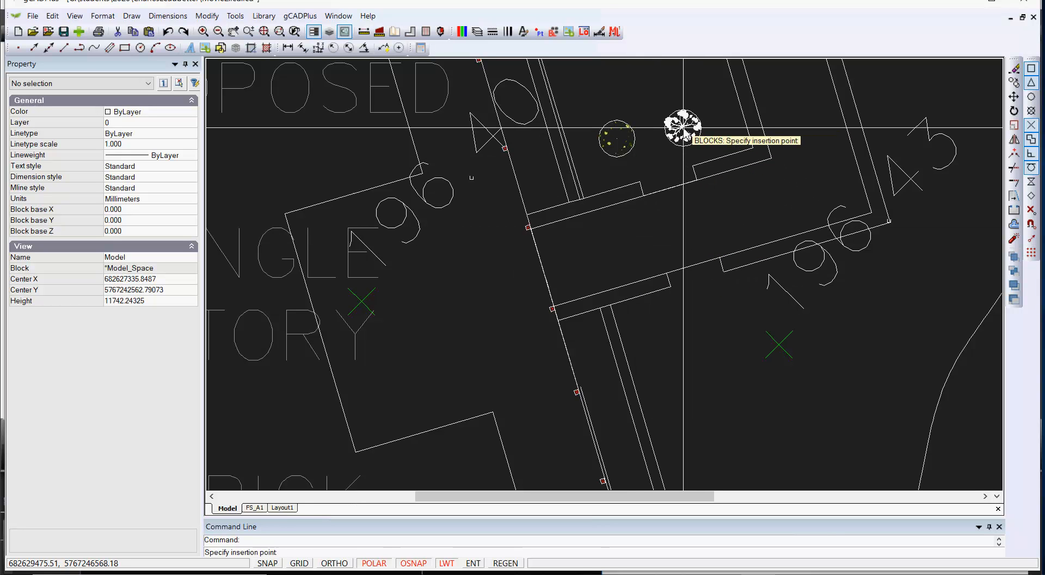
mouse_move(697, 218)
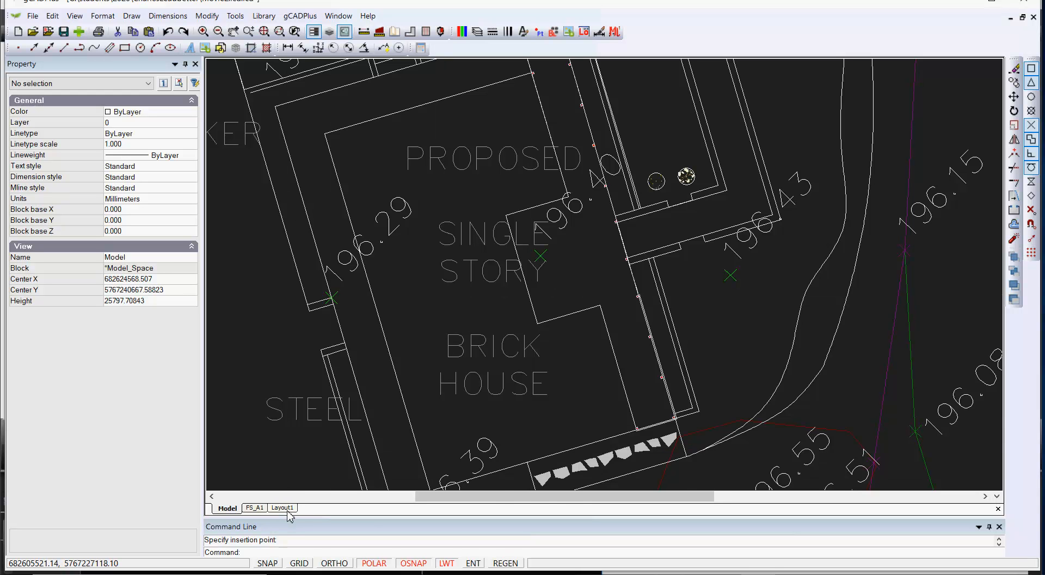
click(280, 507)
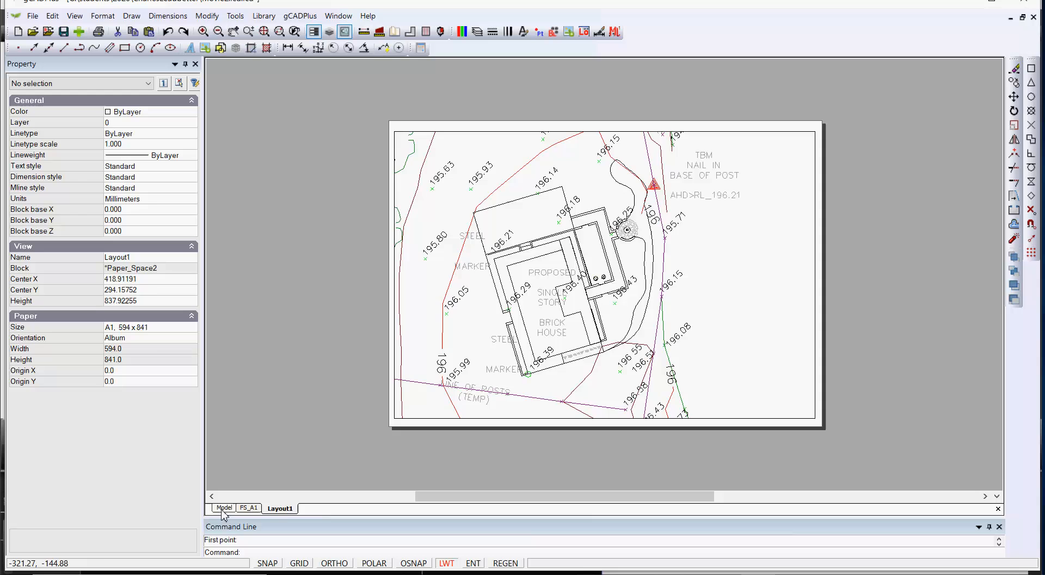
click(226, 508)
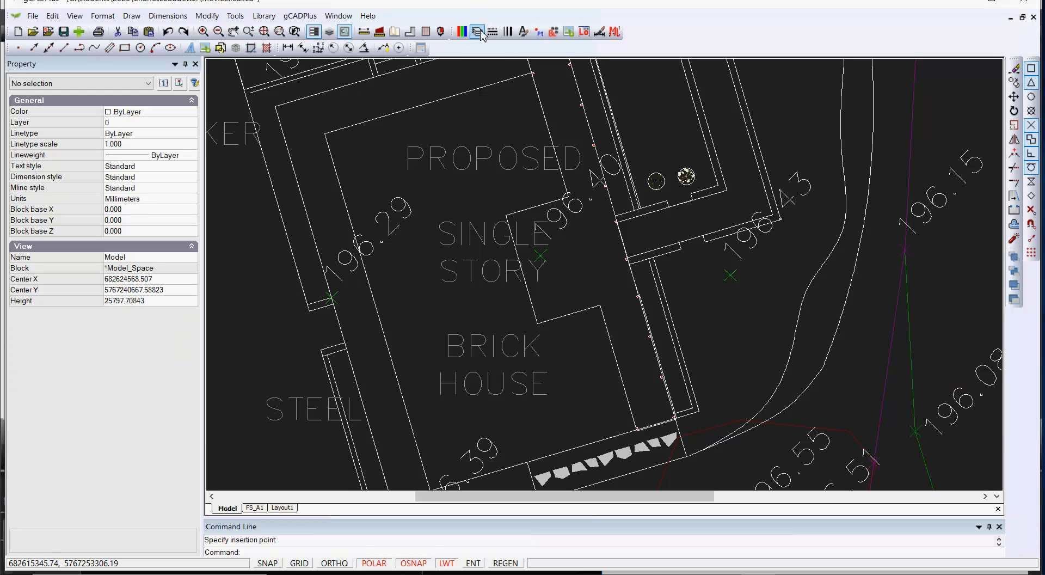
click(476, 32)
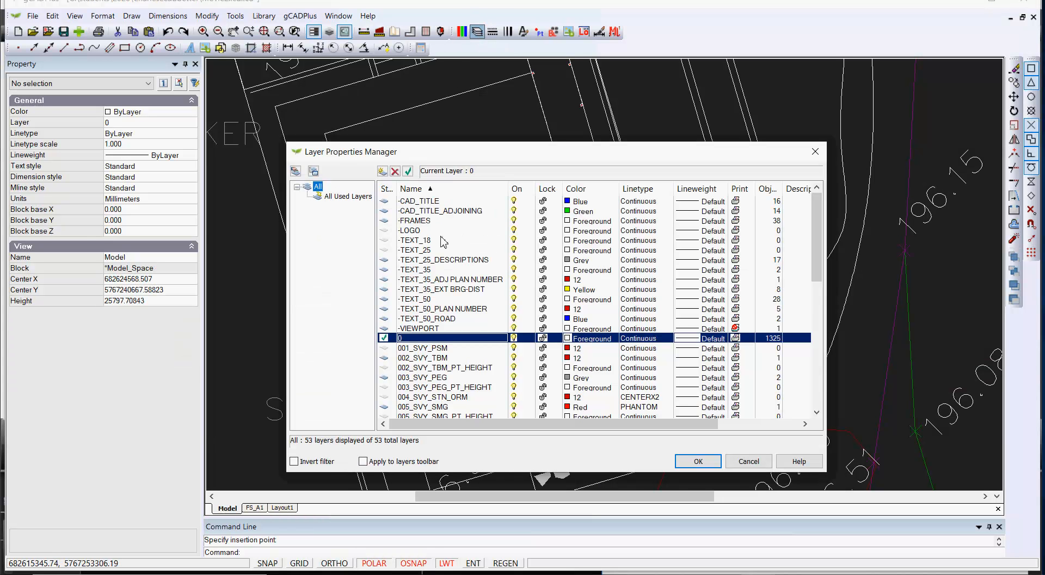
mouse_move(472, 315)
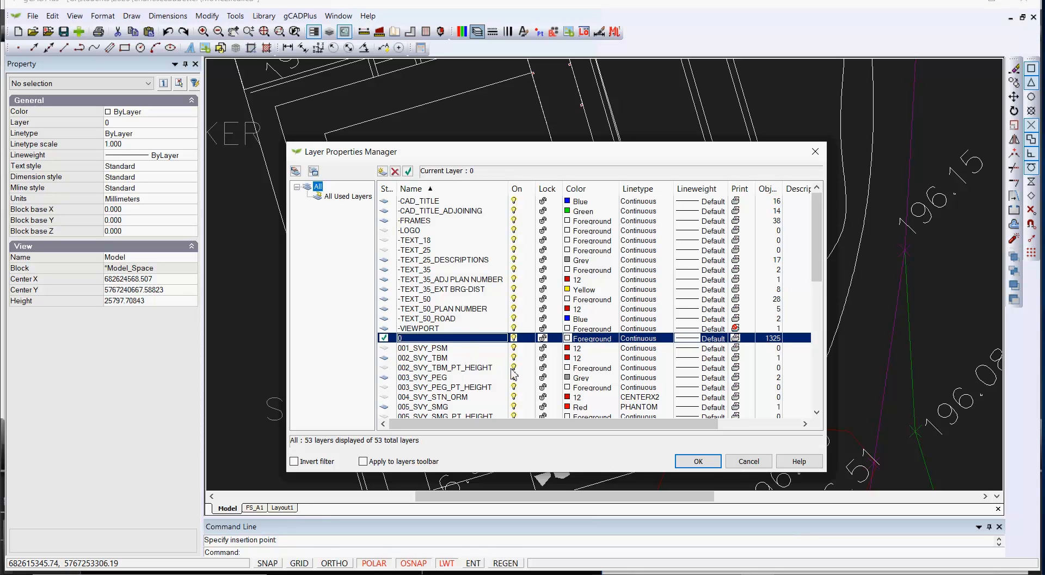
mouse_move(519, 387)
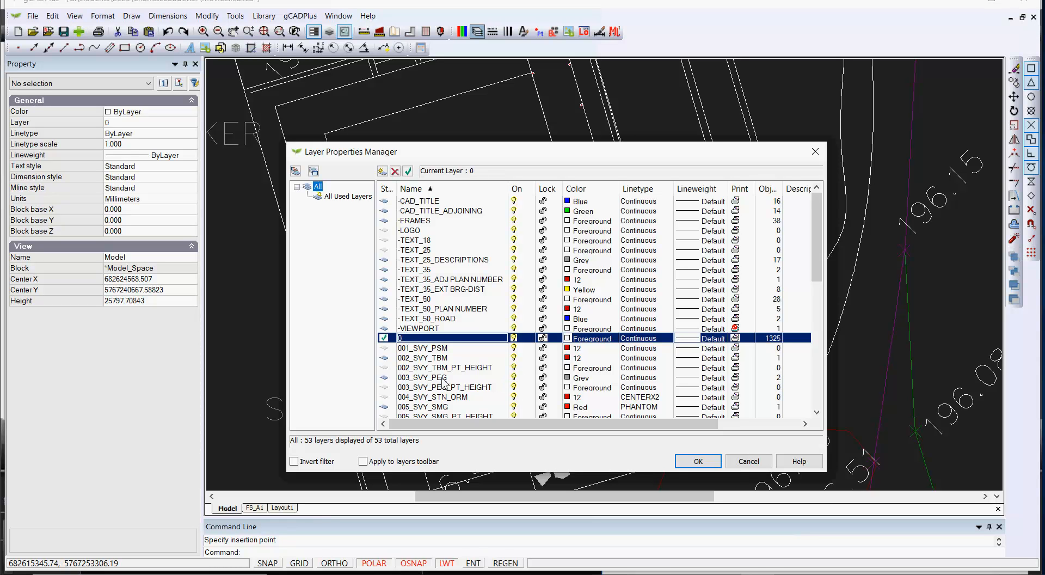
mouse_move(734, 477)
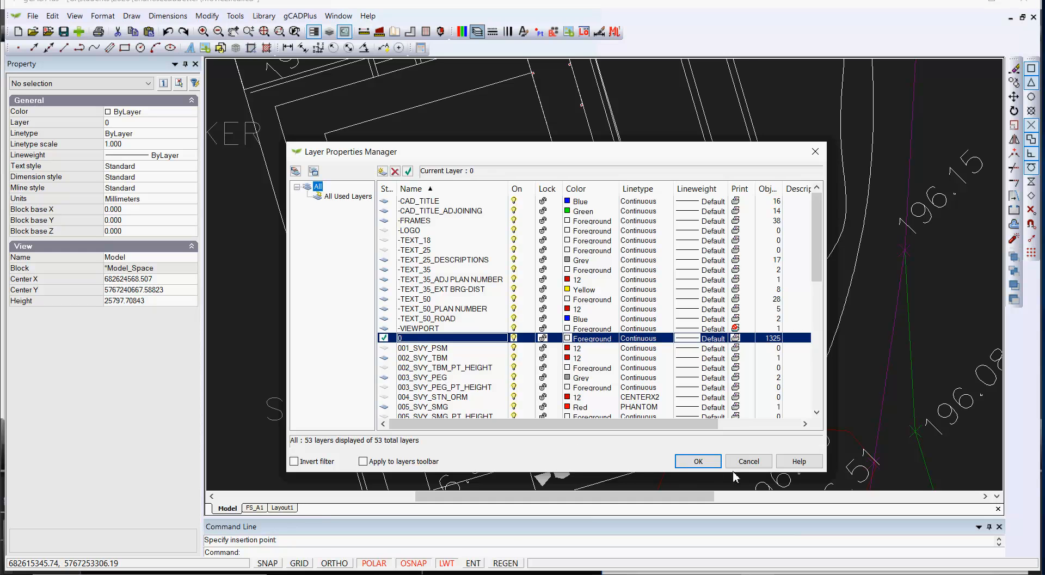
click(697, 461)
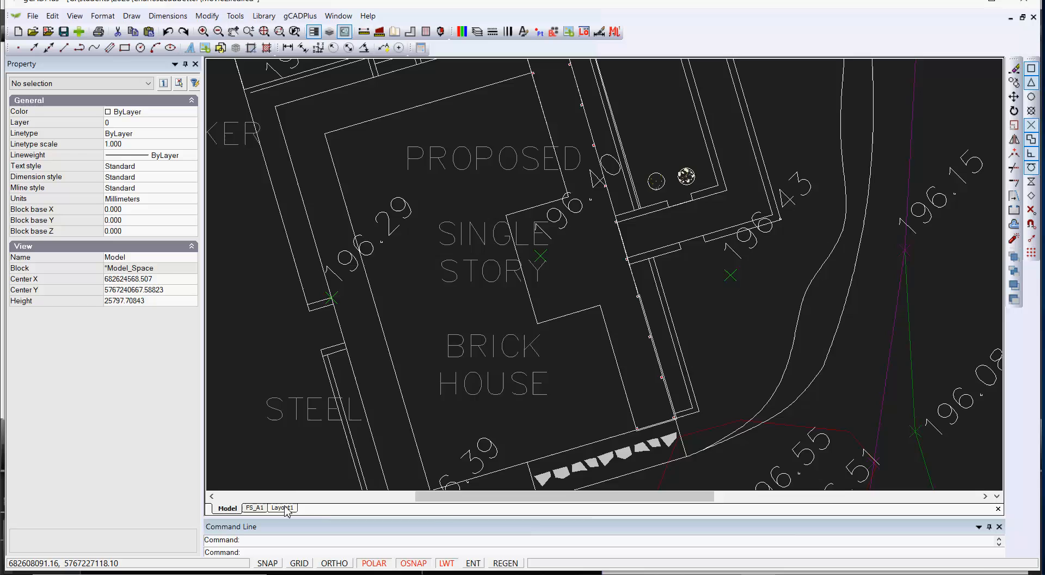
Step: Open Viewport Layers for Layout1's viewport and select FRAMES to check its freeze setting
click(280, 507)
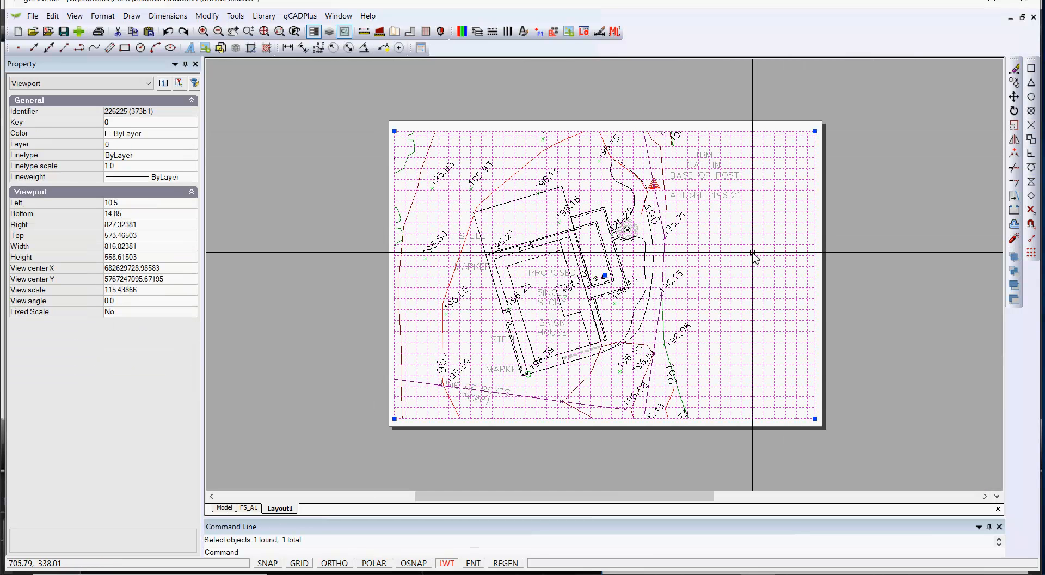
right_click(752, 254)
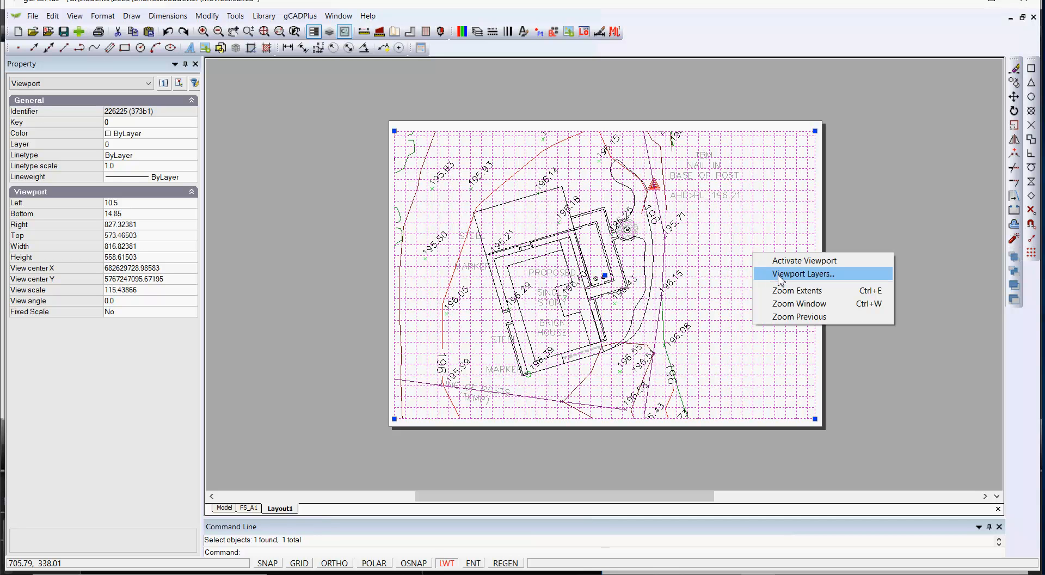
click(803, 274)
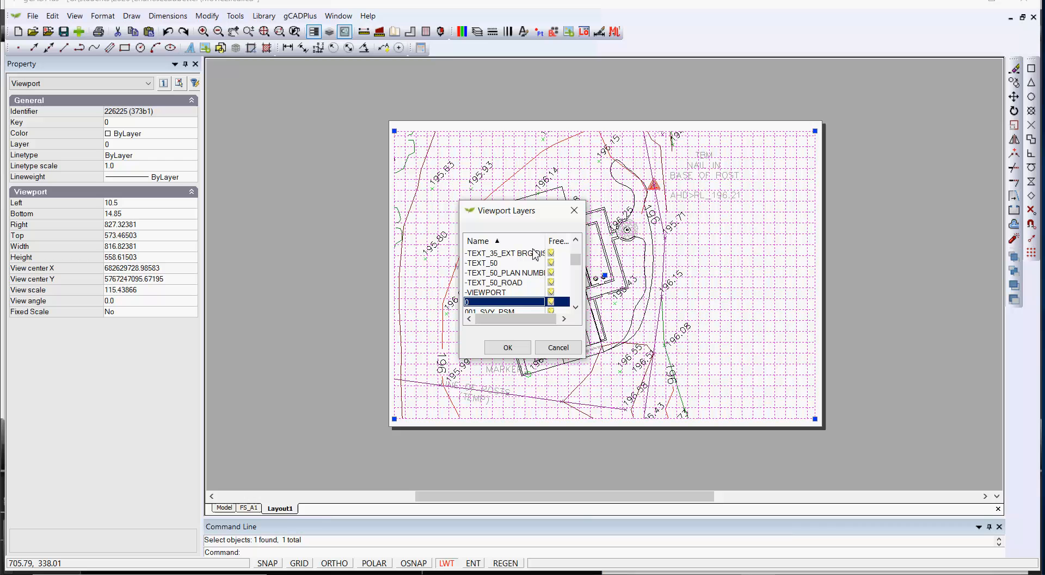
mouse_move(549, 338)
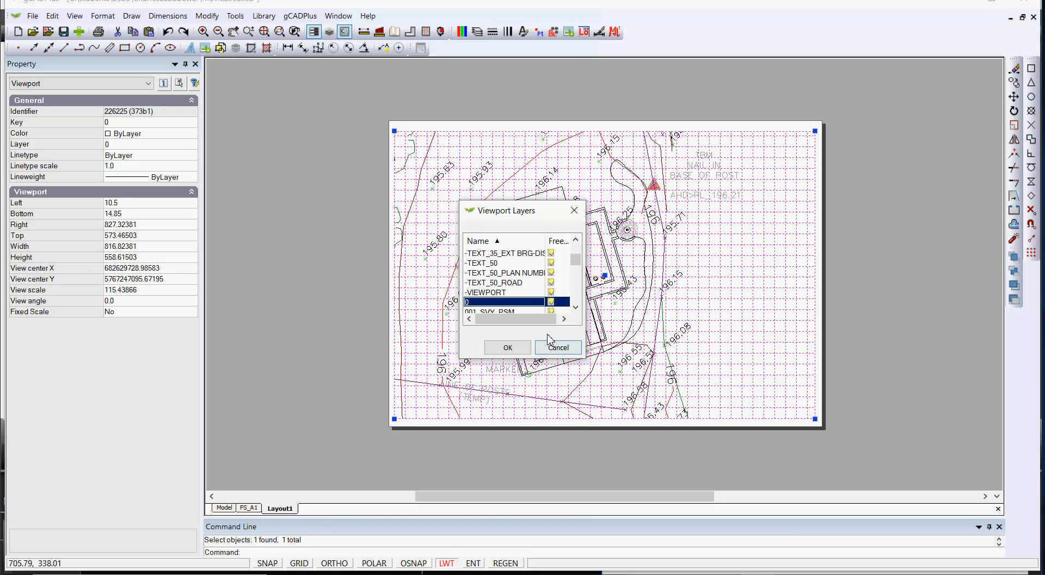
mouse_move(572, 260)
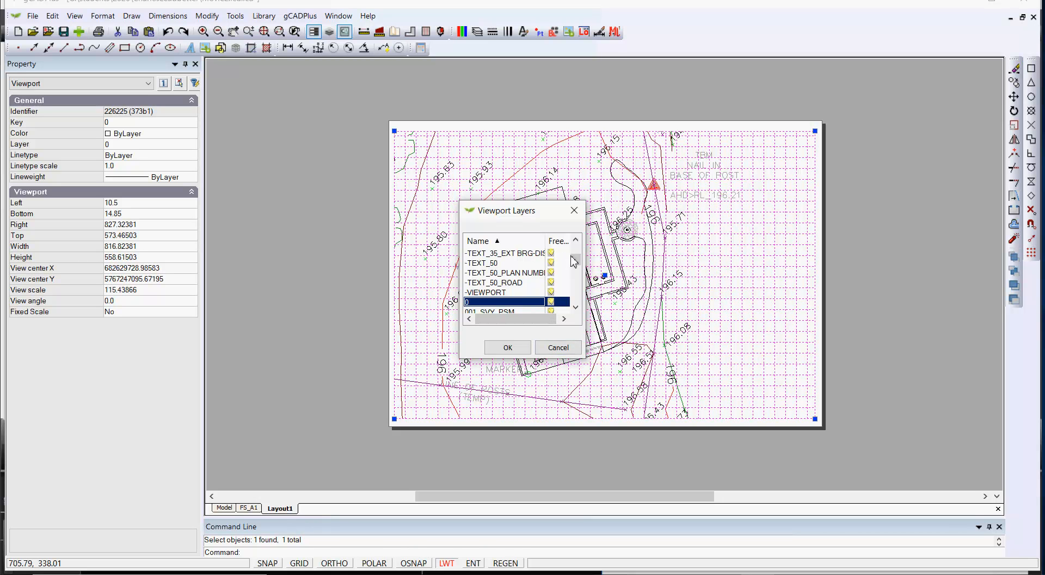
click(575, 241)
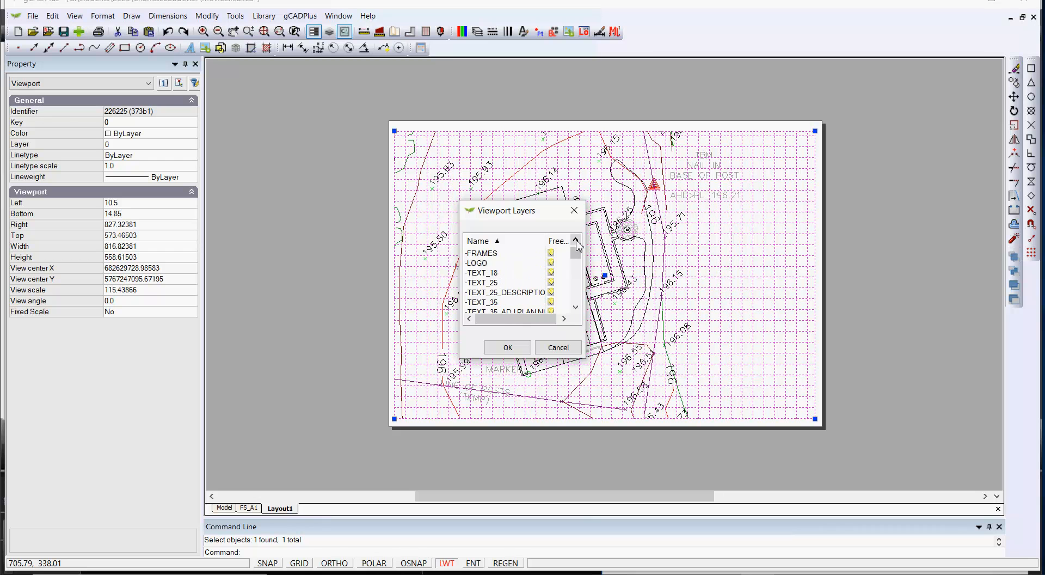
click(576, 241)
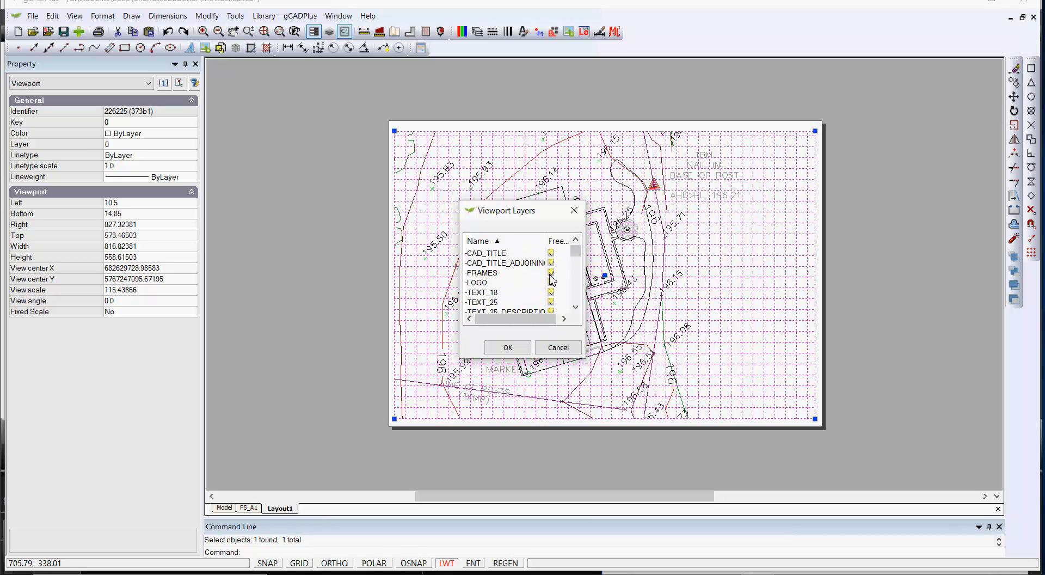
click(481, 272)
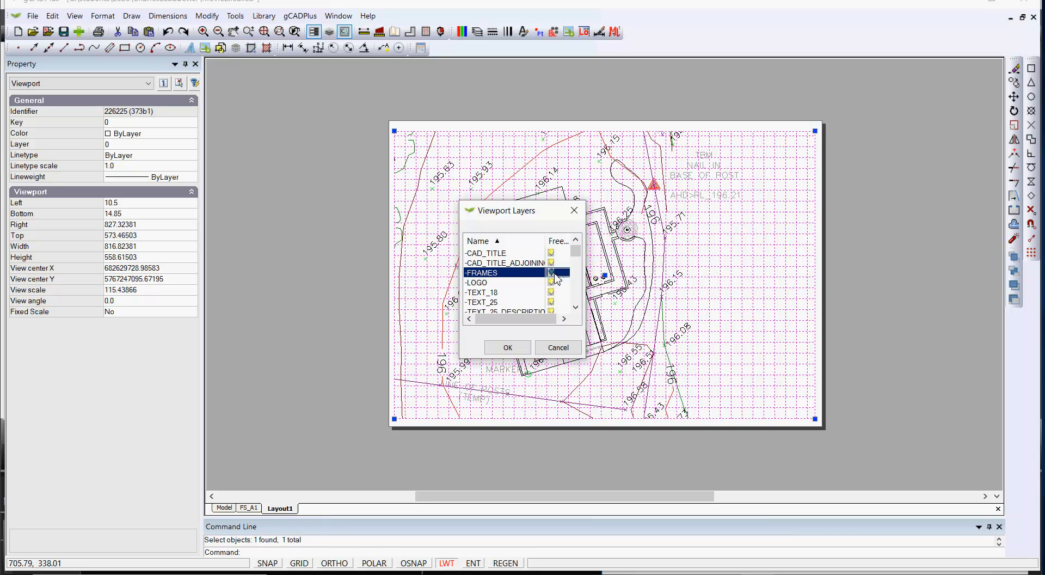
Step: Close the layer dialog and activate the Layout1 viewport
click(486, 252)
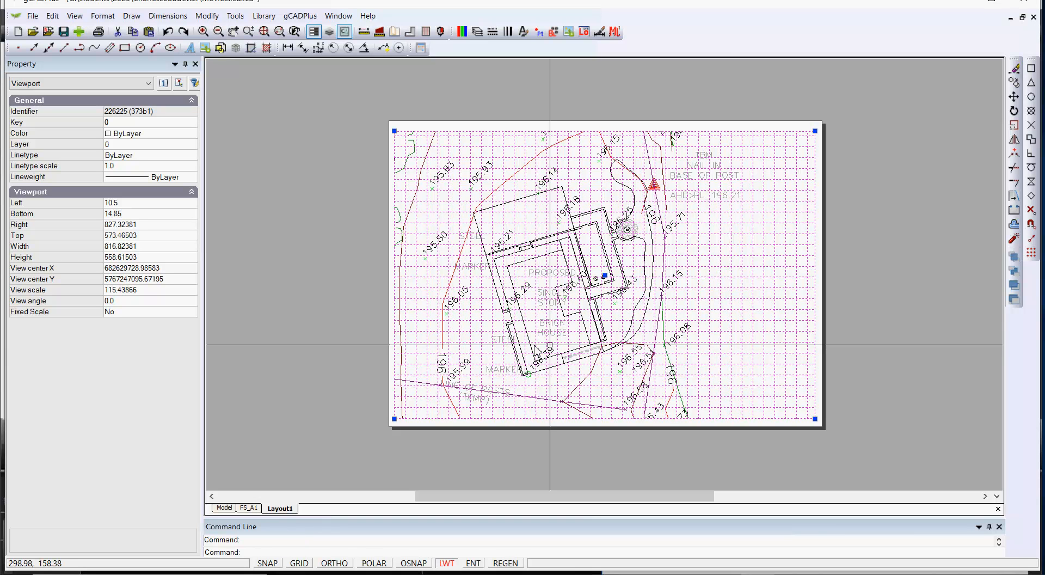
right_click(600, 275)
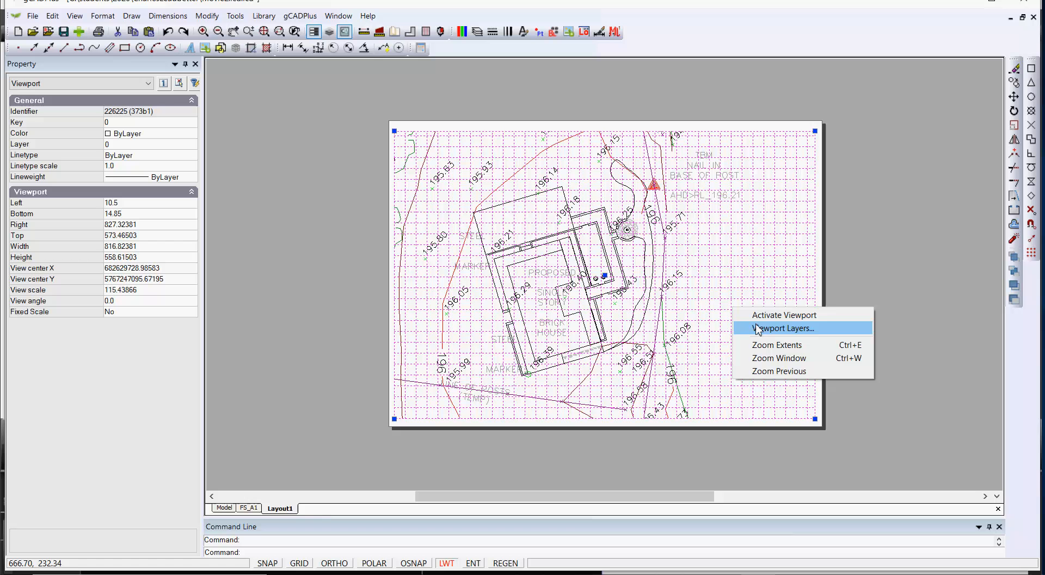
mouse_move(783, 313)
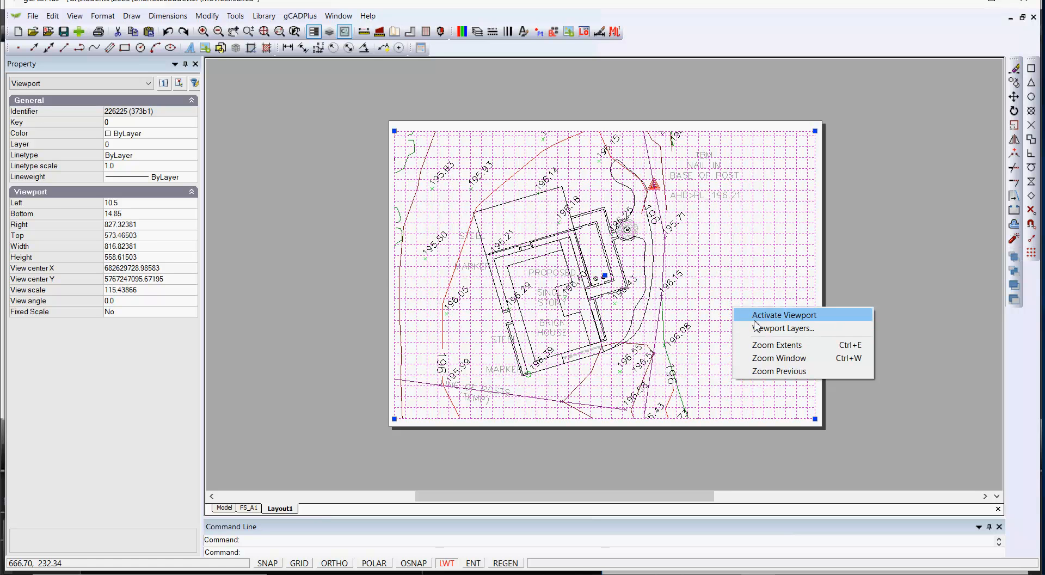
click(783, 314)
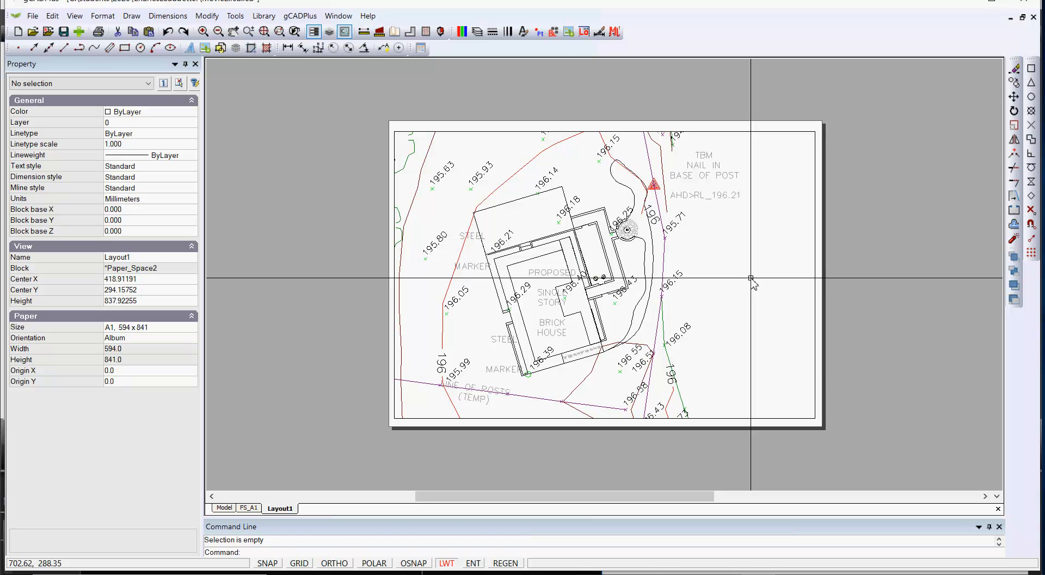
mouse_move(560, 178)
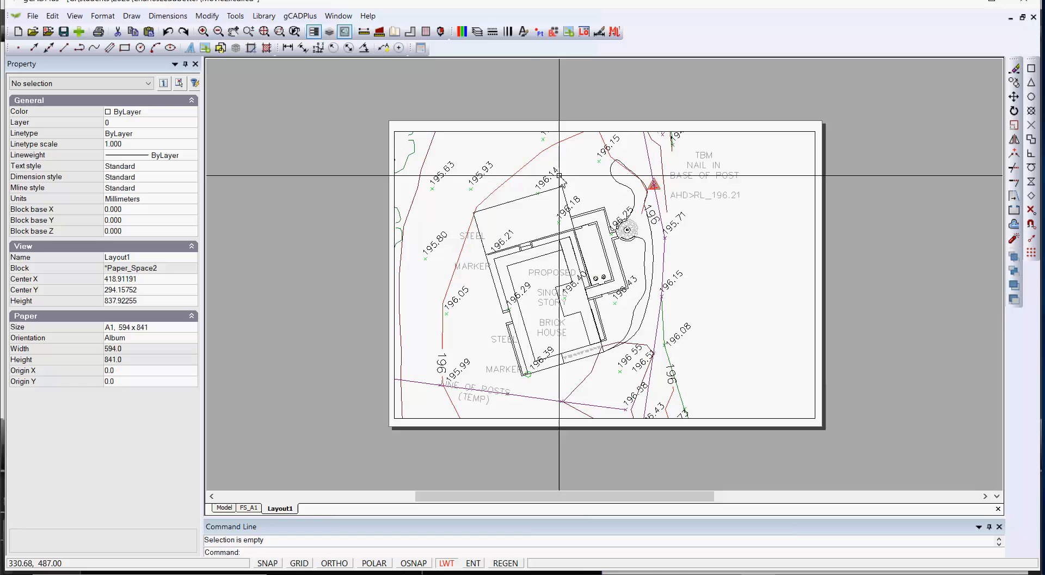
mouse_move(457, 363)
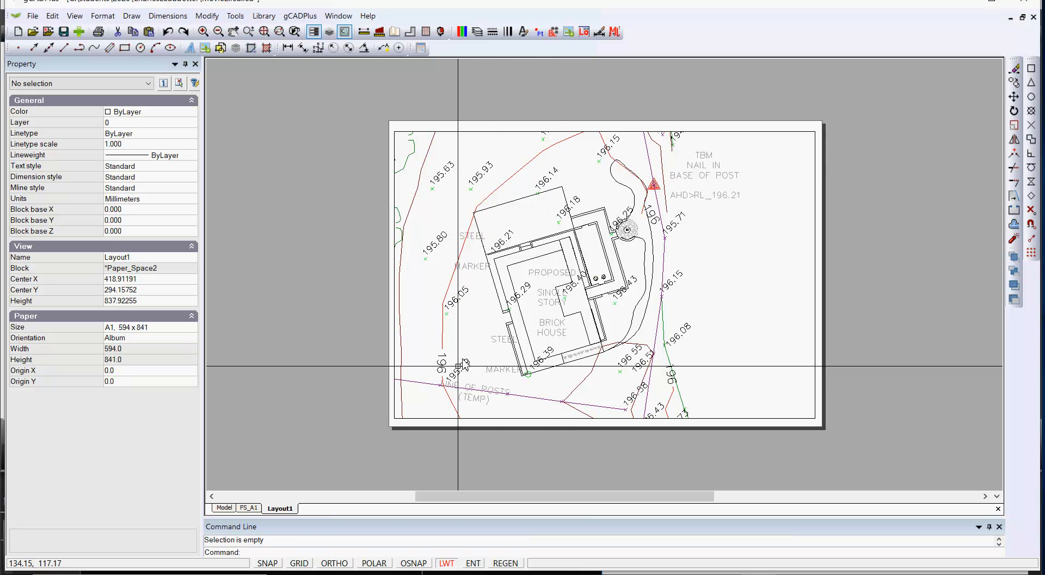
Step: Return to model space, zoom out, and open the Layer Properties Manager showing 53 layers
click(226, 507)
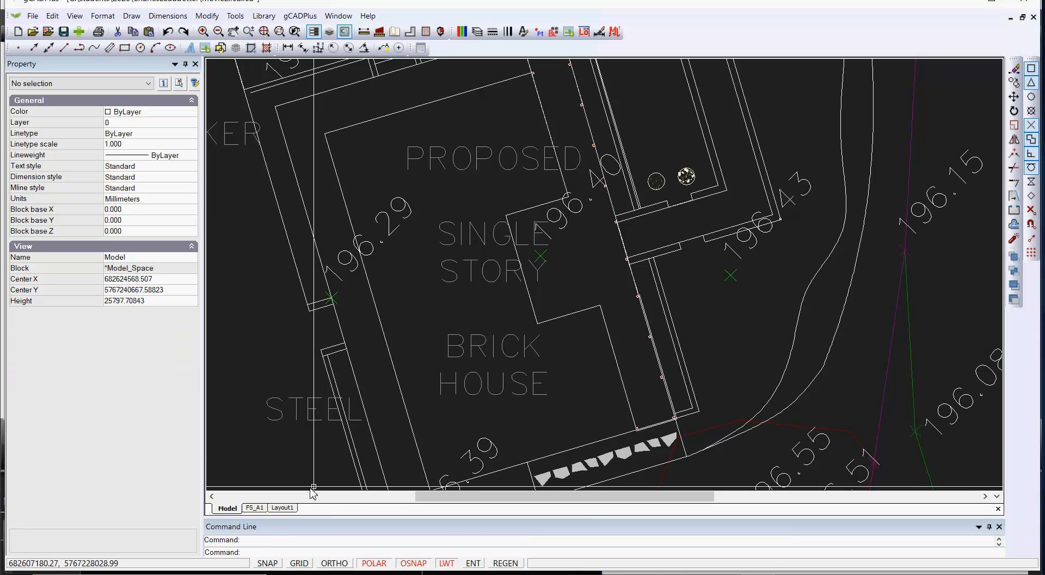
scroll(down, 3)
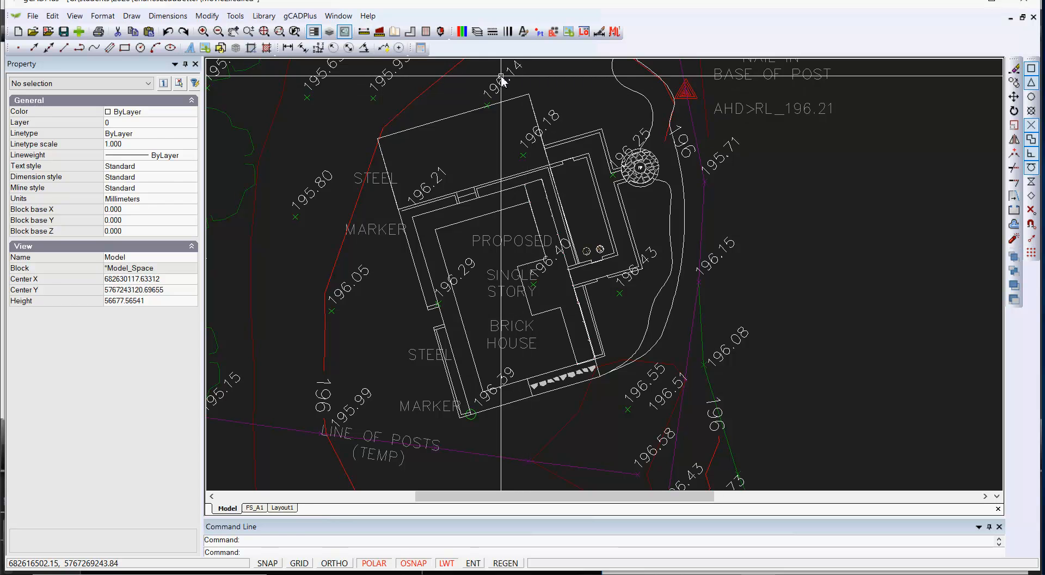
click(507, 67)
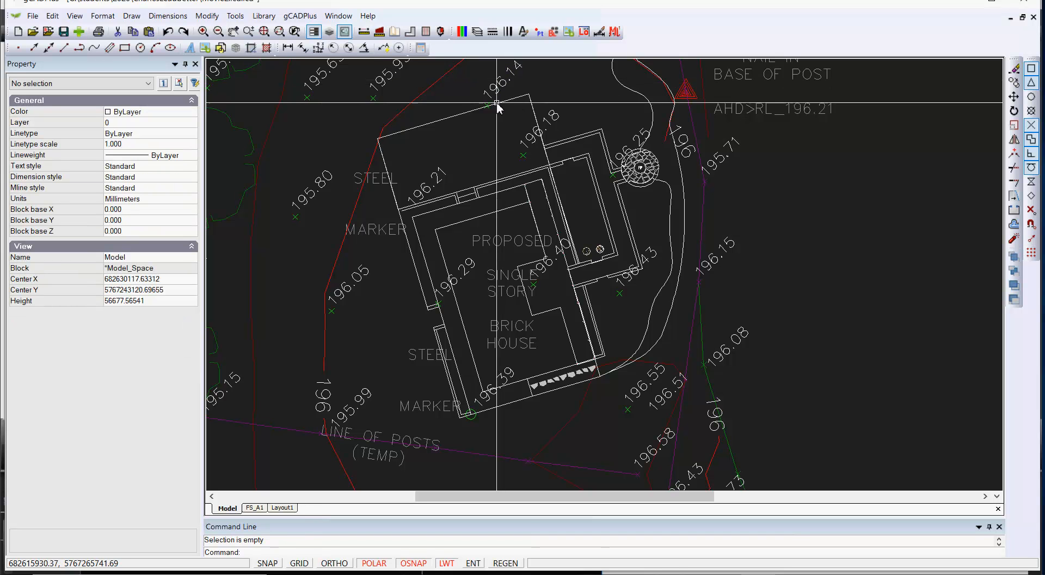
click(523, 155)
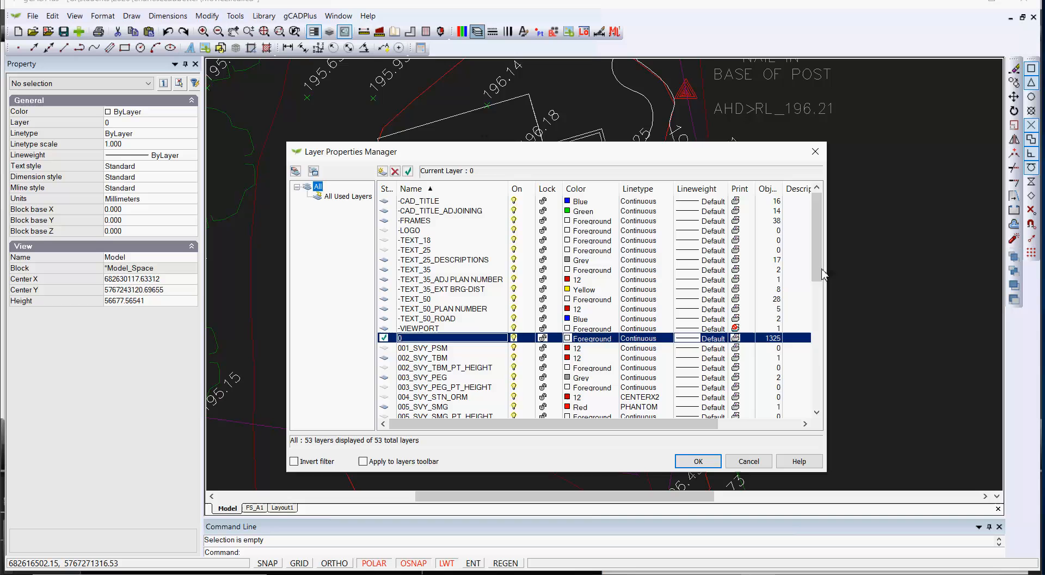
Step: Switch off layers 102R_TOPO_TOP_BANK_PT_HEIGHT and 104_TOPO_NS_PT_HEIGHT and confirm with OK
scroll(down, 3)
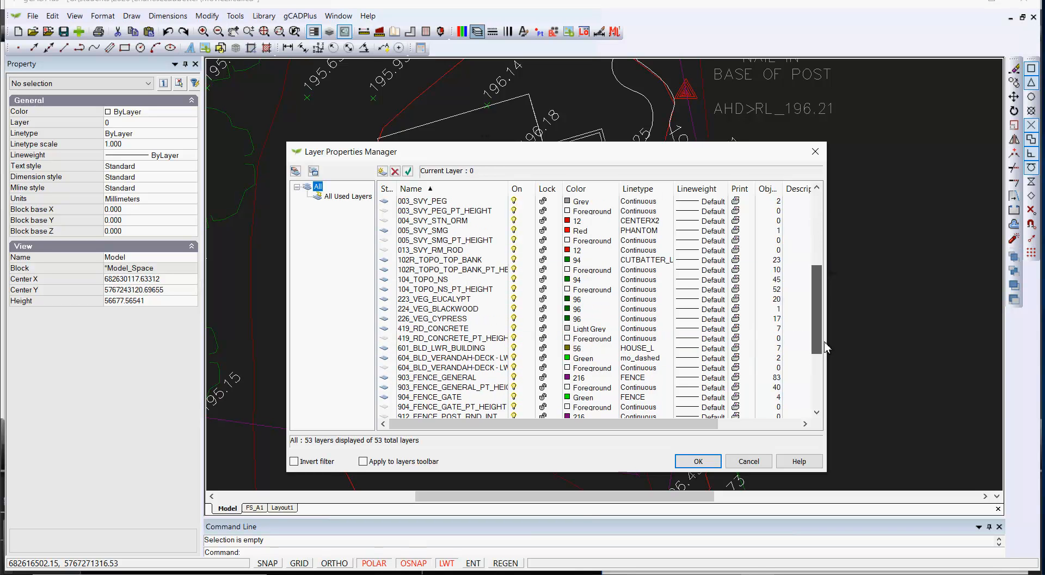
click(442, 259)
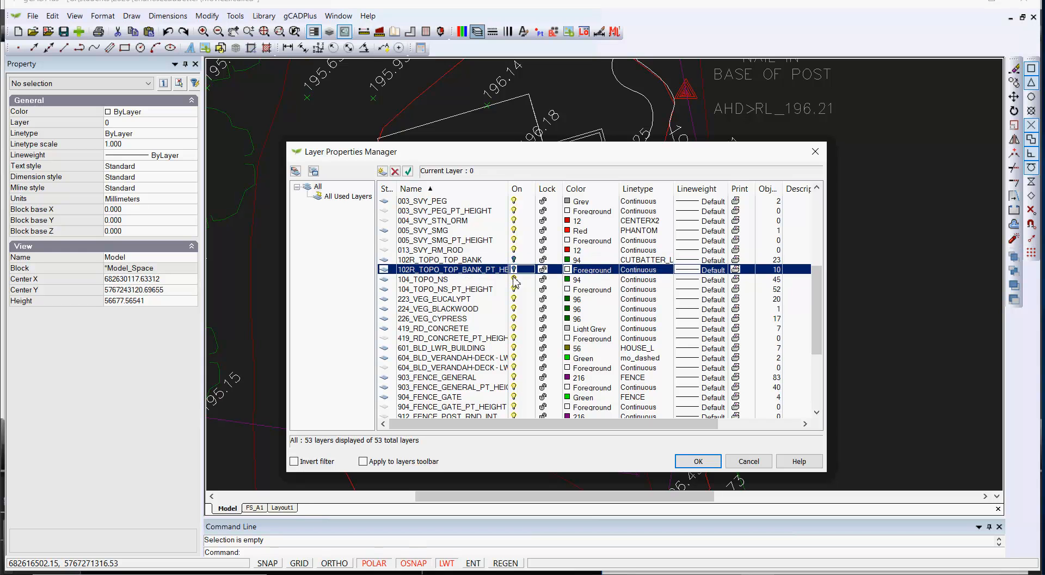
click(450, 289)
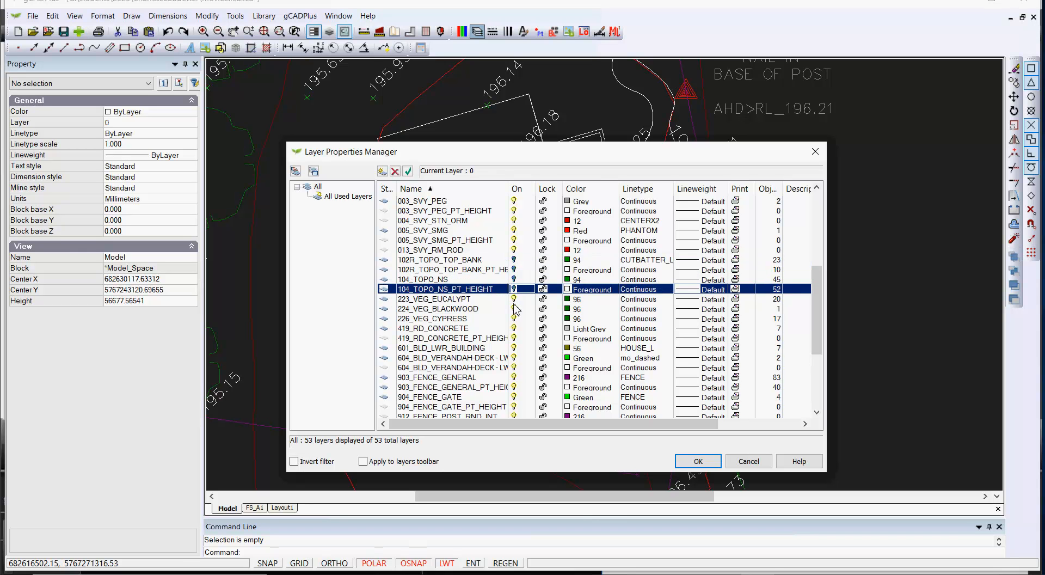
mouse_move(676, 447)
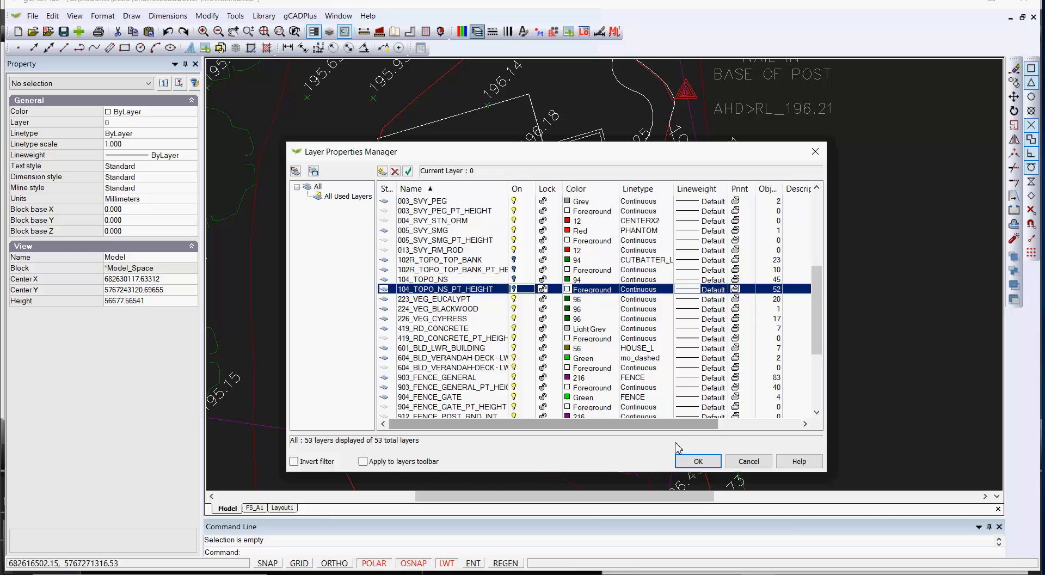
click(697, 460)
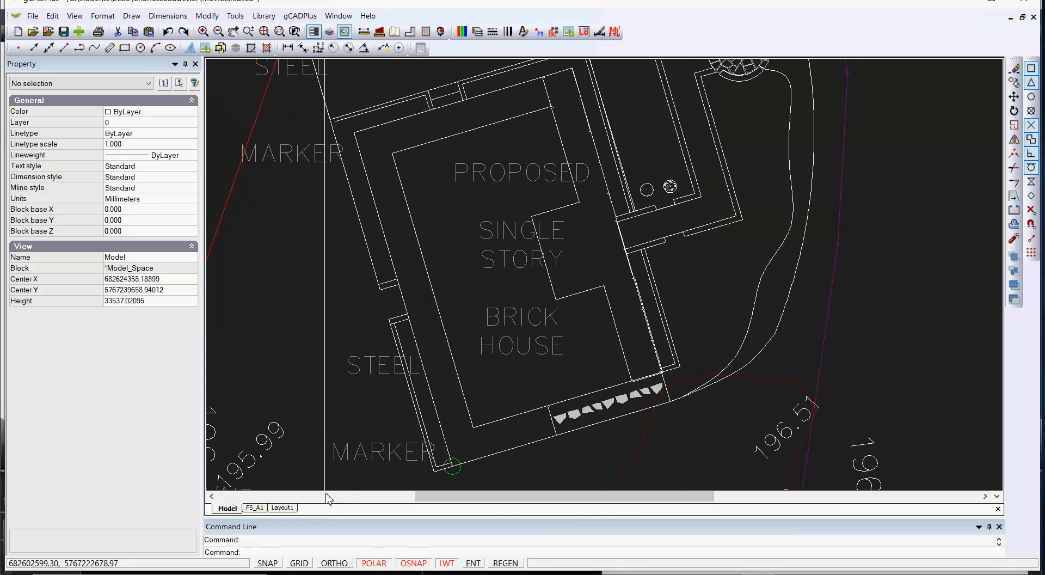
click(279, 507)
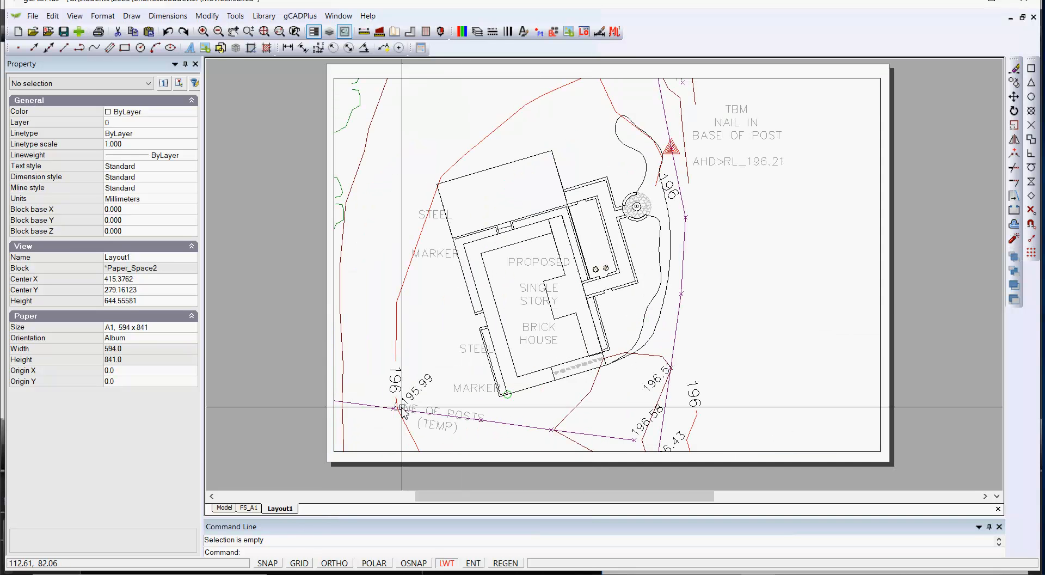
mouse_move(435, 394)
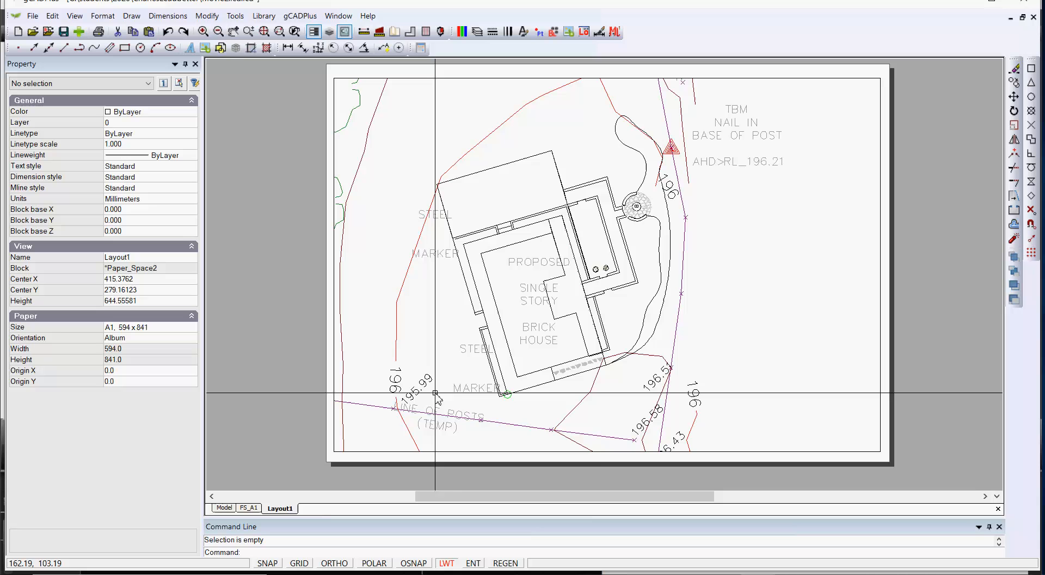
mouse_move(585, 408)
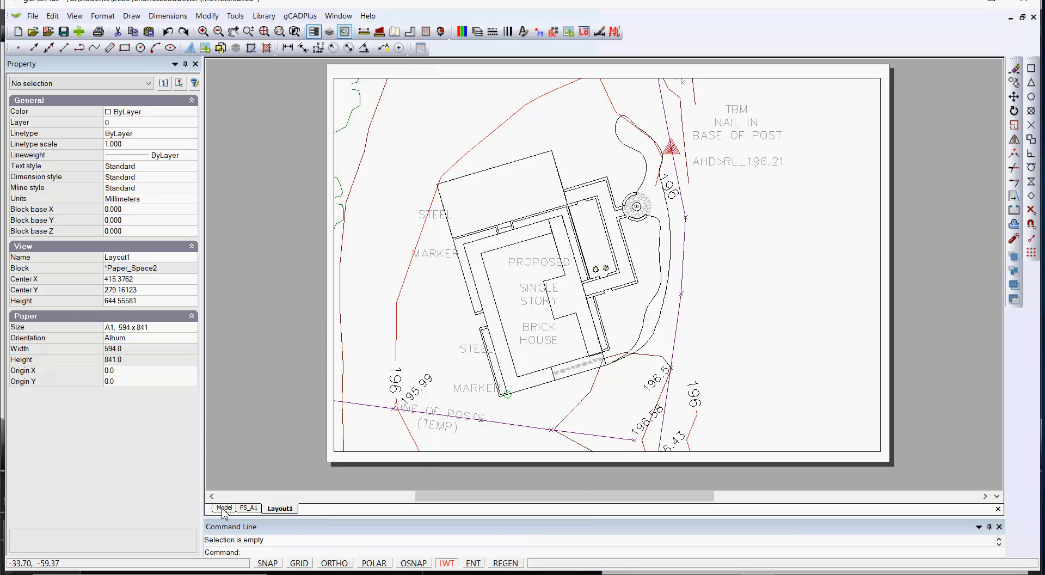
click(224, 507)
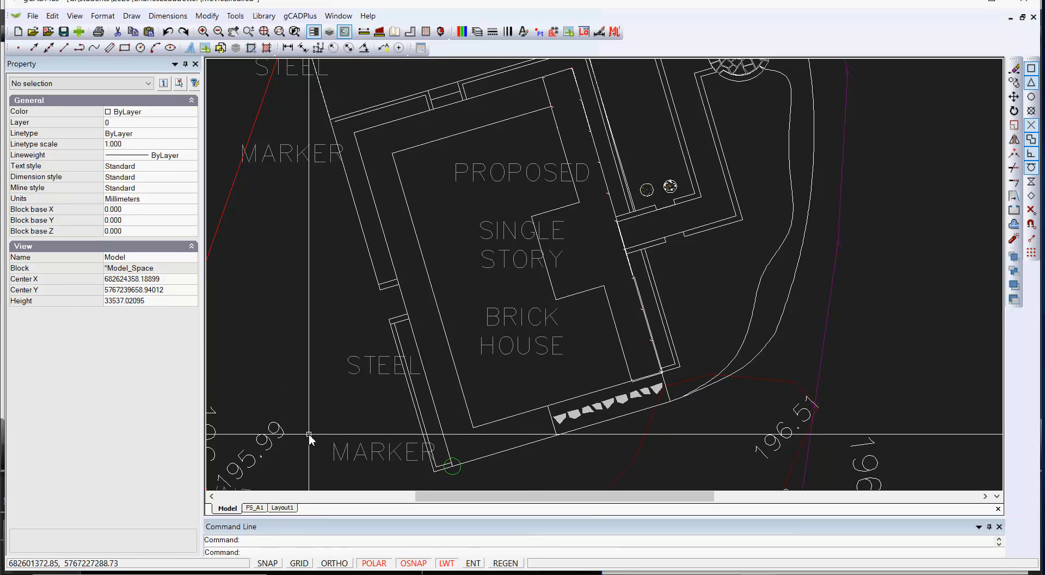
click(280, 436)
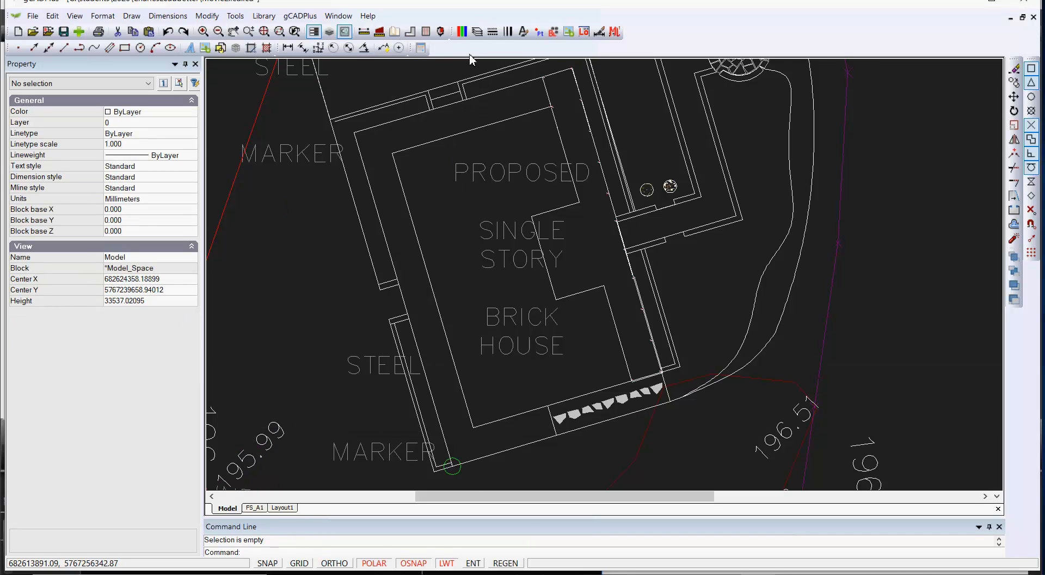
click(476, 31)
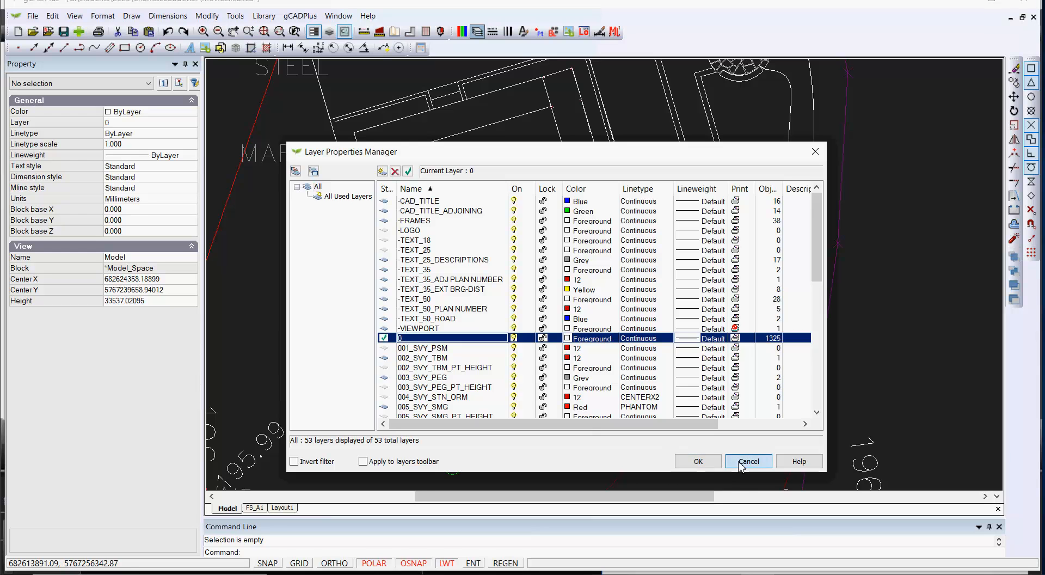
click(747, 461)
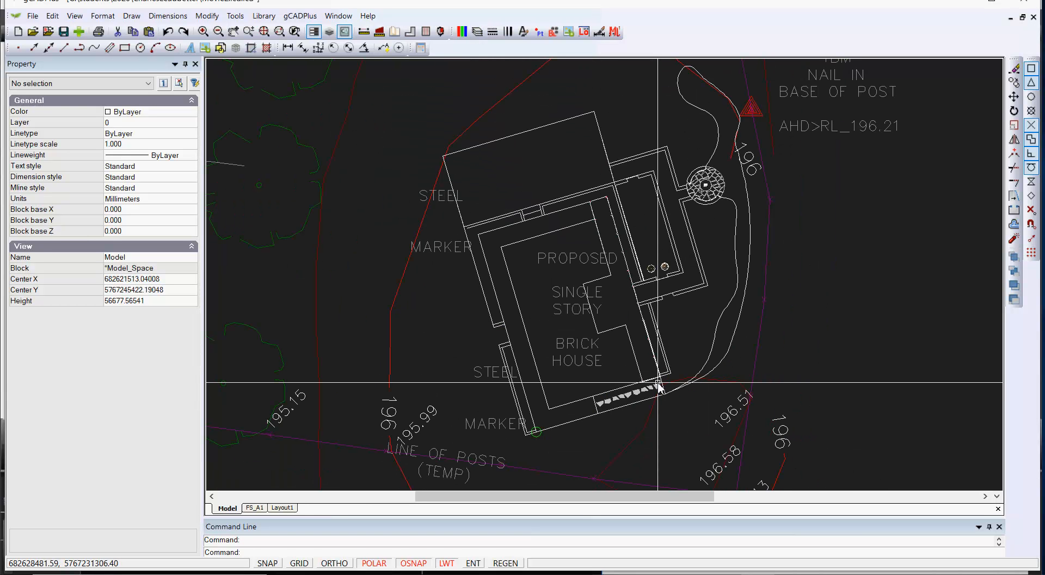